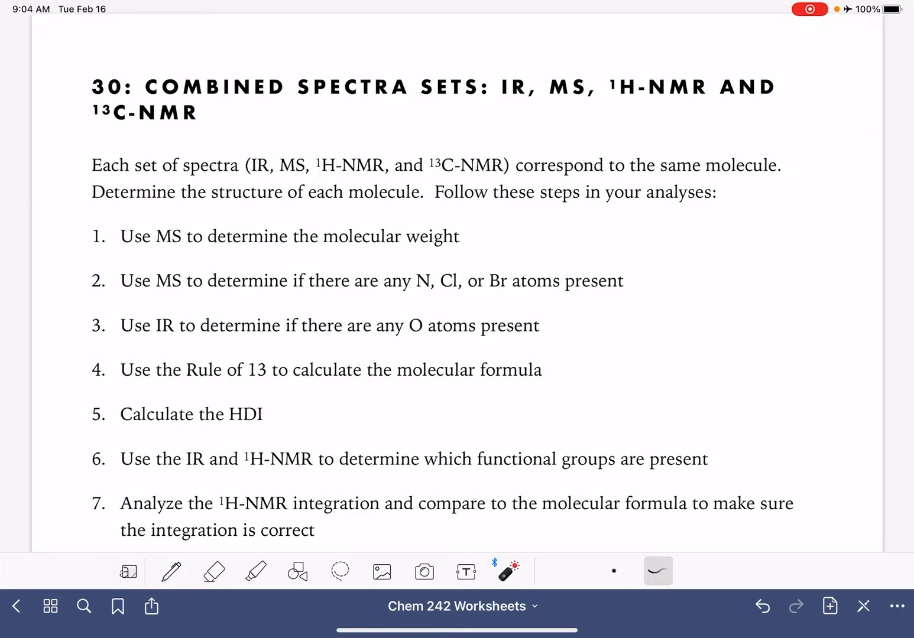
# Make preliminary pen marks on the worksheet, pointing out the N in step 2
pyautogui.moveTo(491, 103); pyautogui.dragTo(588, 103)
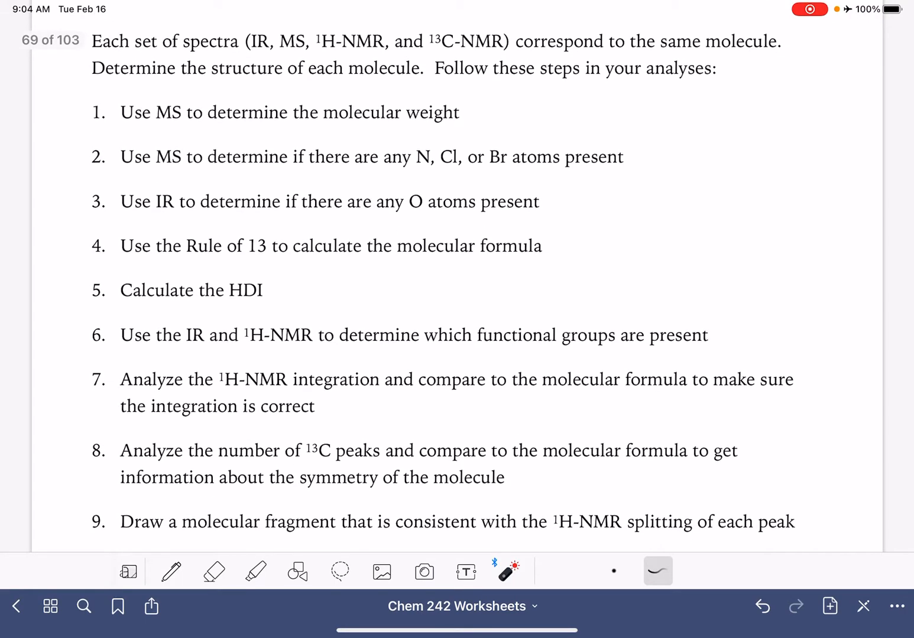
pyautogui.scroll(-3)
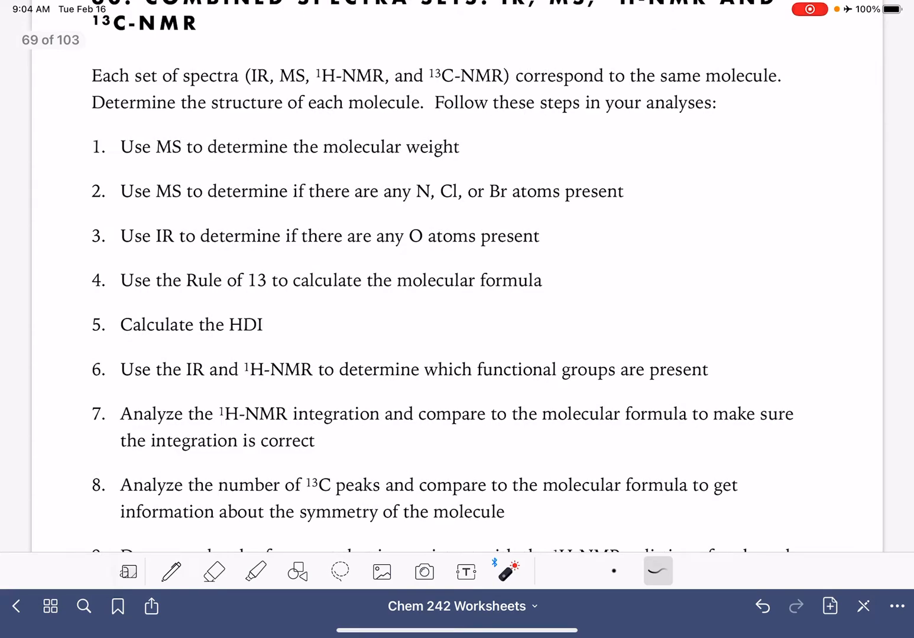
pyautogui.moveTo(467, 148); pyautogui.dragTo(511, 139)
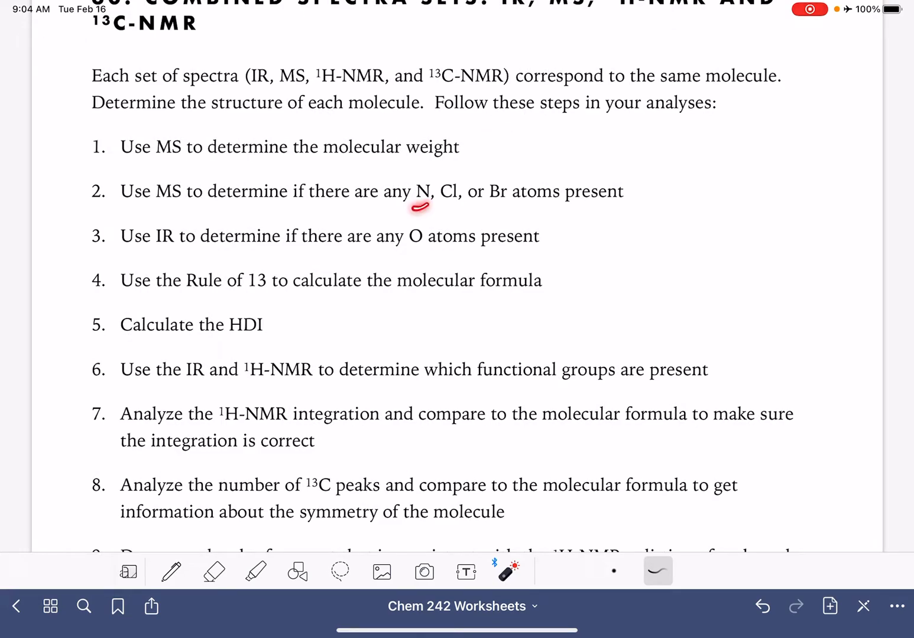
pyautogui.moveTo(402, 189); pyautogui.dragTo(520, 195)
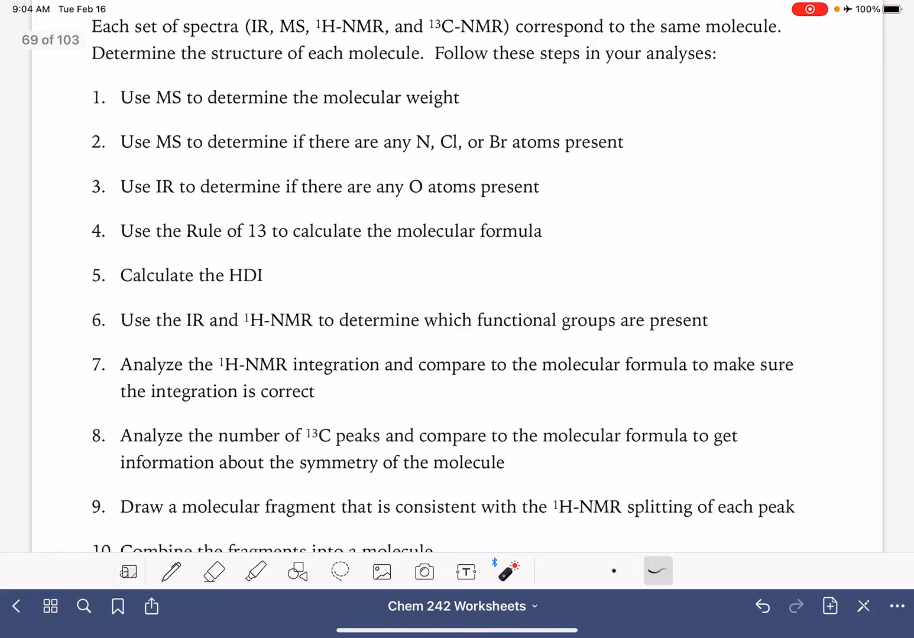
pyautogui.moveTo(567, 219); pyautogui.dragTo(564, 301)
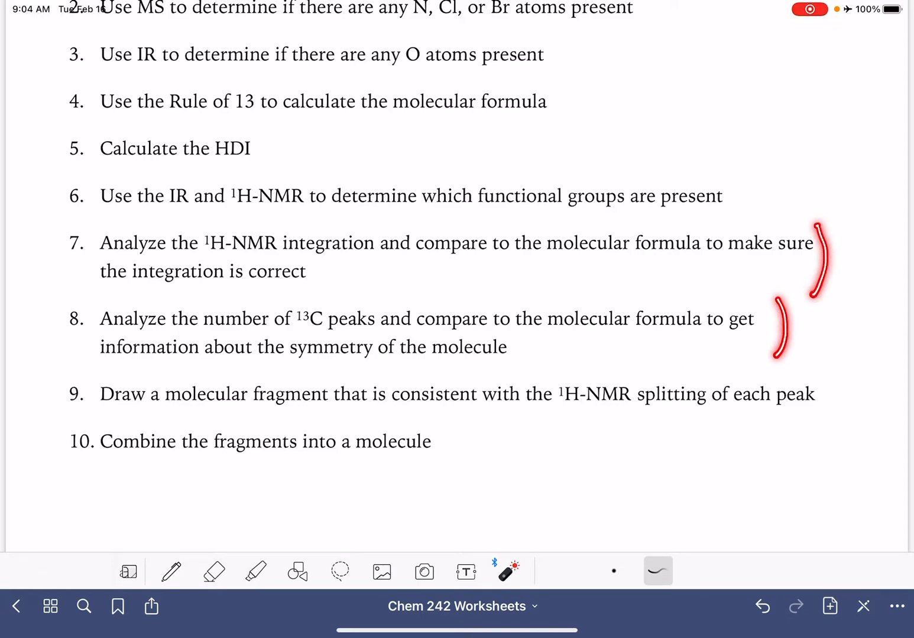
pyautogui.click(214, 571)
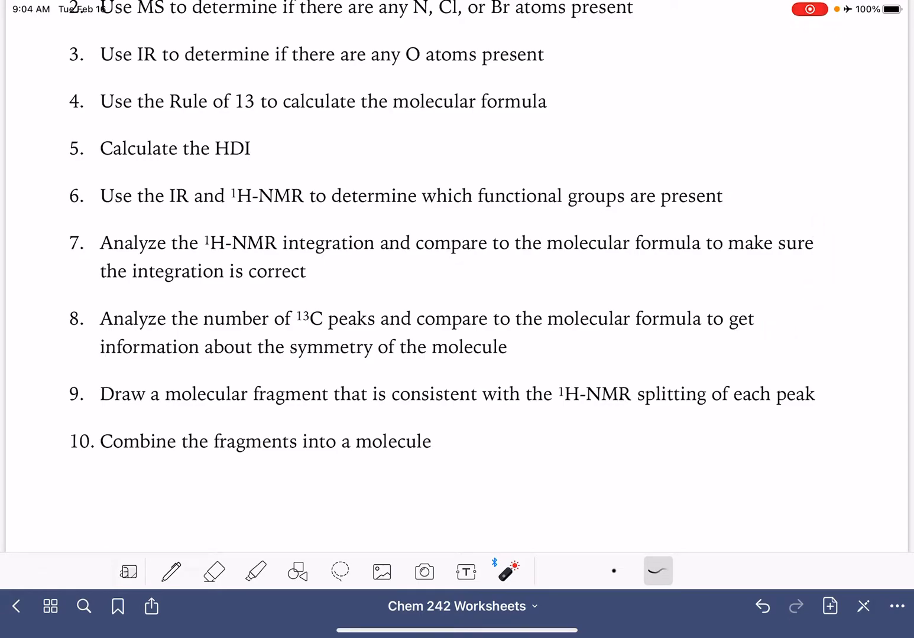
pyautogui.moveTo(222, 415); pyautogui.dragTo(331, 414)
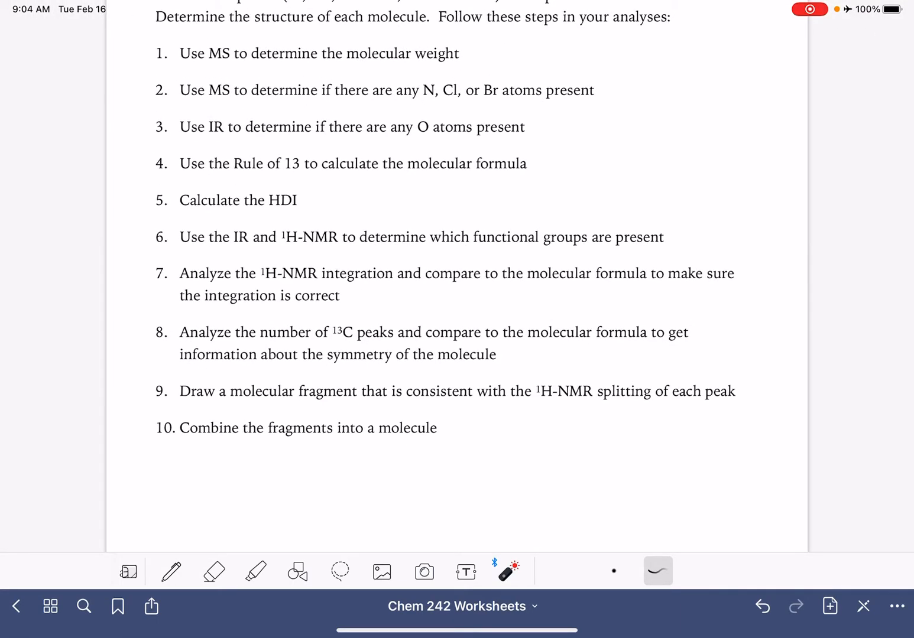
pyautogui.scroll(-3)
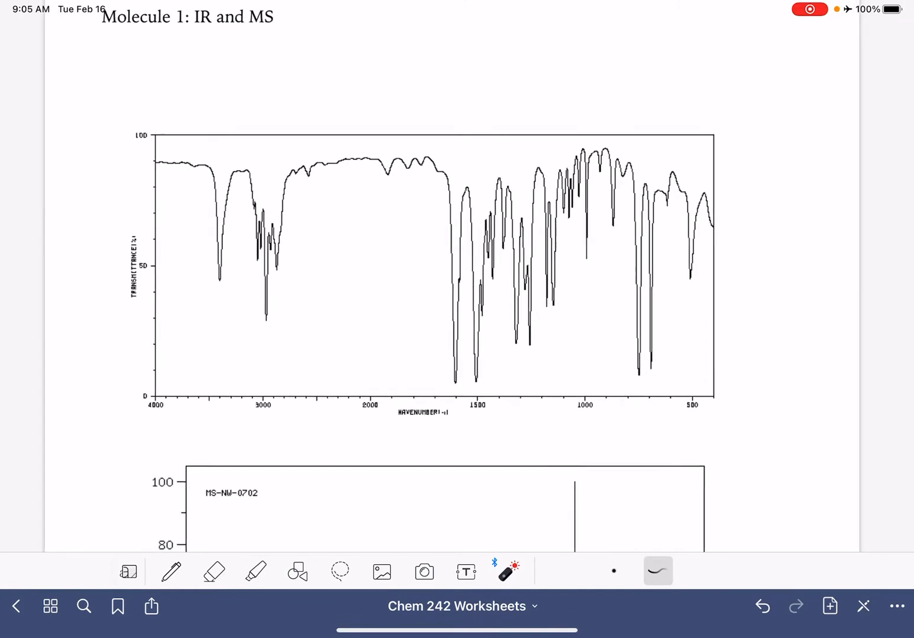
# Draw full-height vertical lines at 3000 and 1500 and scribble out the fingerprint region
pyautogui.click(171, 571)
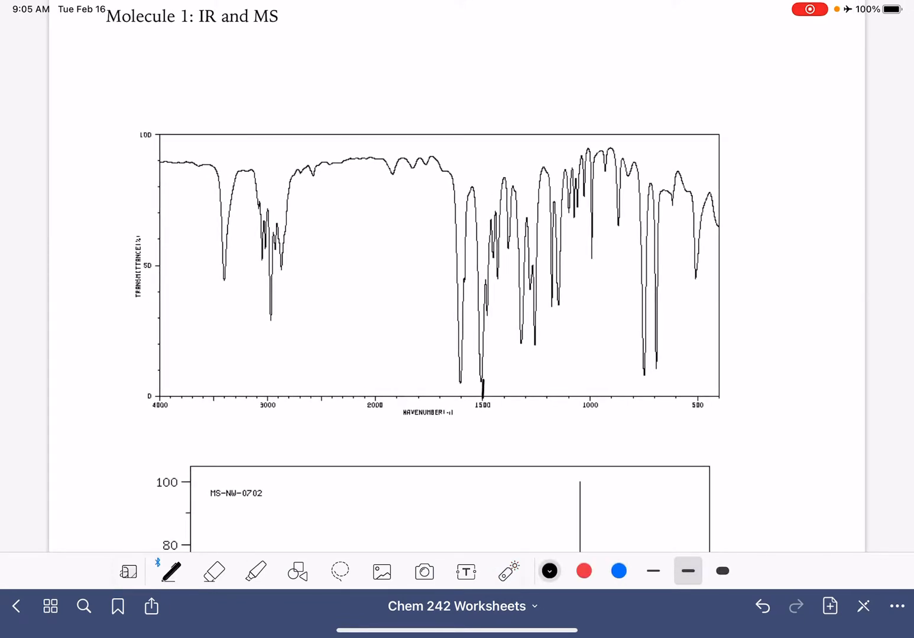
pyautogui.moveTo(479, 139); pyautogui.dragTo(482, 396)
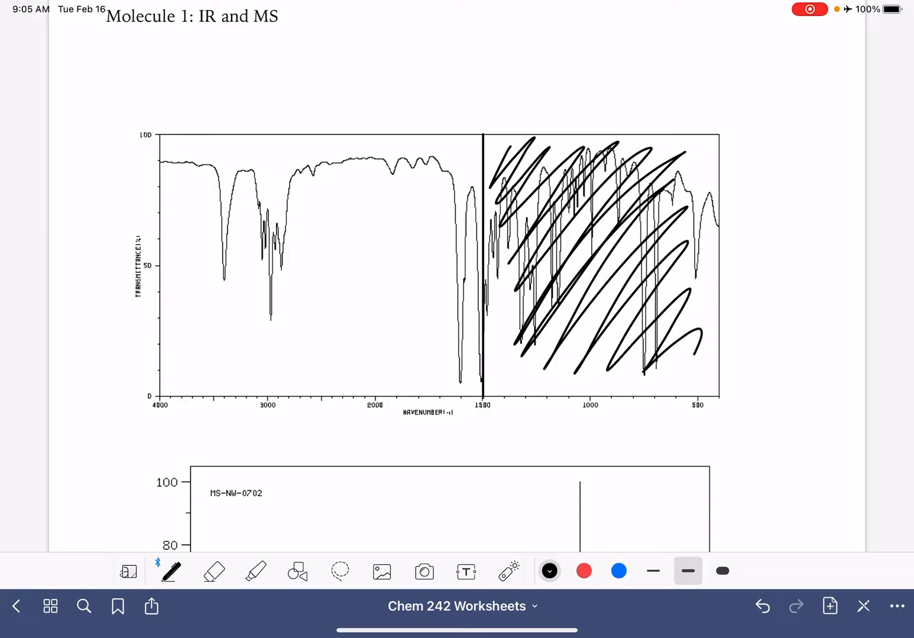
pyautogui.moveTo(265, 278); pyautogui.dragTo(267, 390)
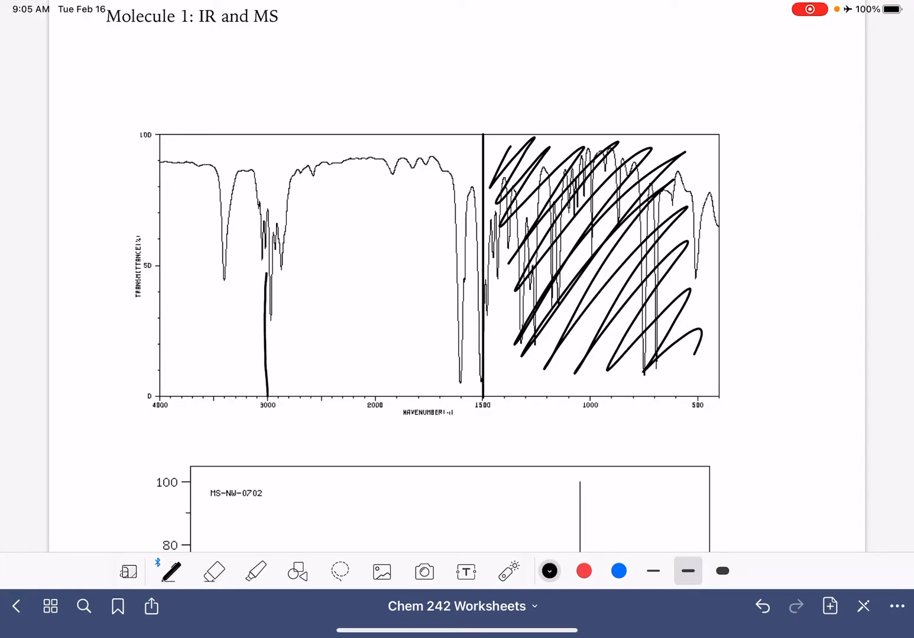
pyautogui.moveTo(263, 135); pyautogui.dragTo(263, 396)
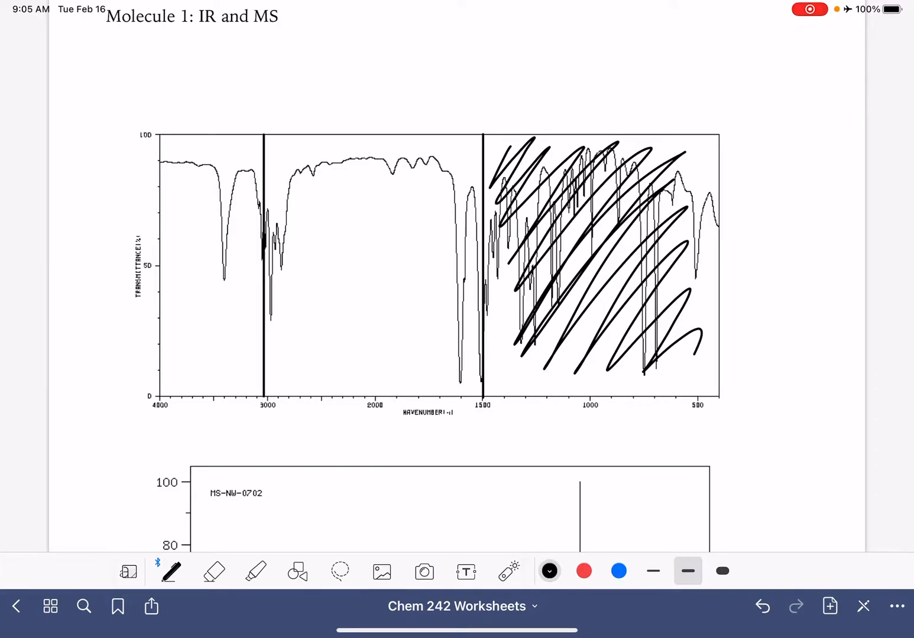
# In blue, arrow the peak near 3400 and label it N-H
pyautogui.click(619, 570)
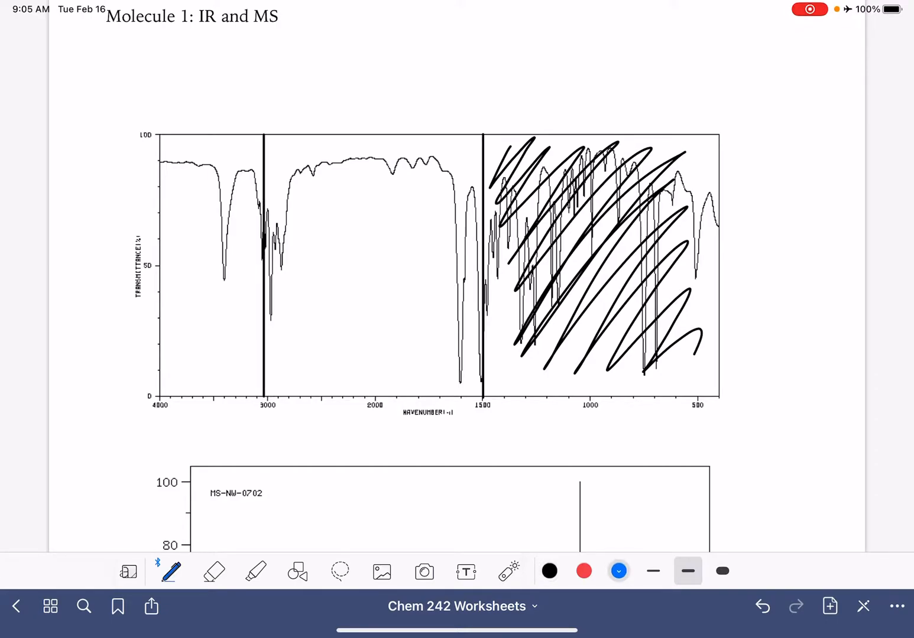
pyautogui.moveTo(208, 322); pyautogui.dragTo(215, 289)
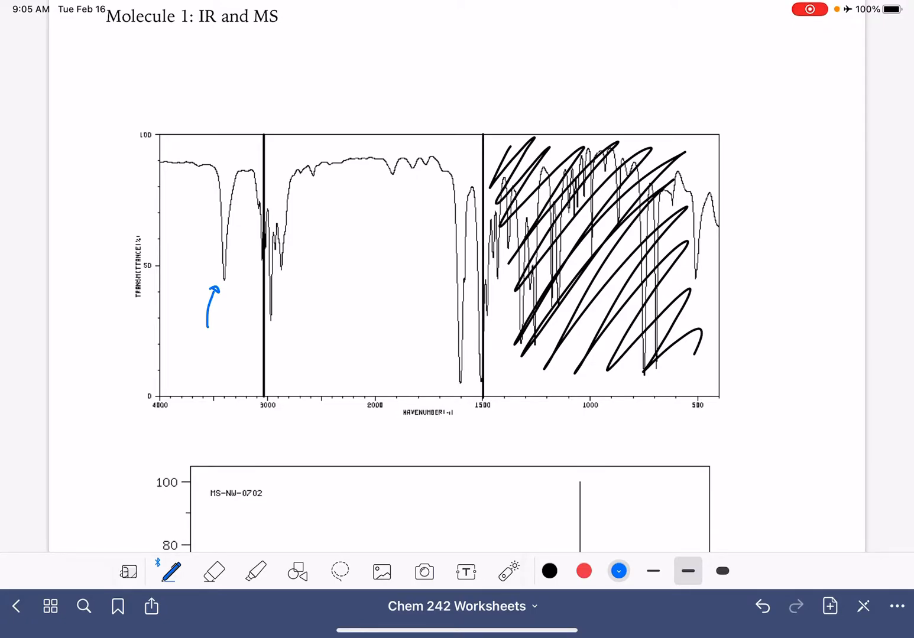
pyautogui.write('N-H')
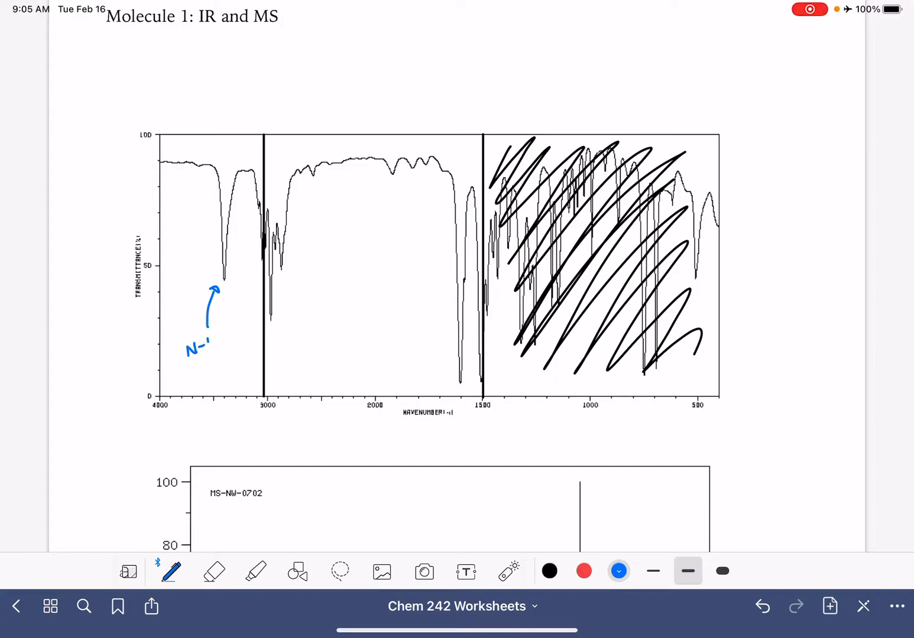
pyautogui.write('N-H ?')
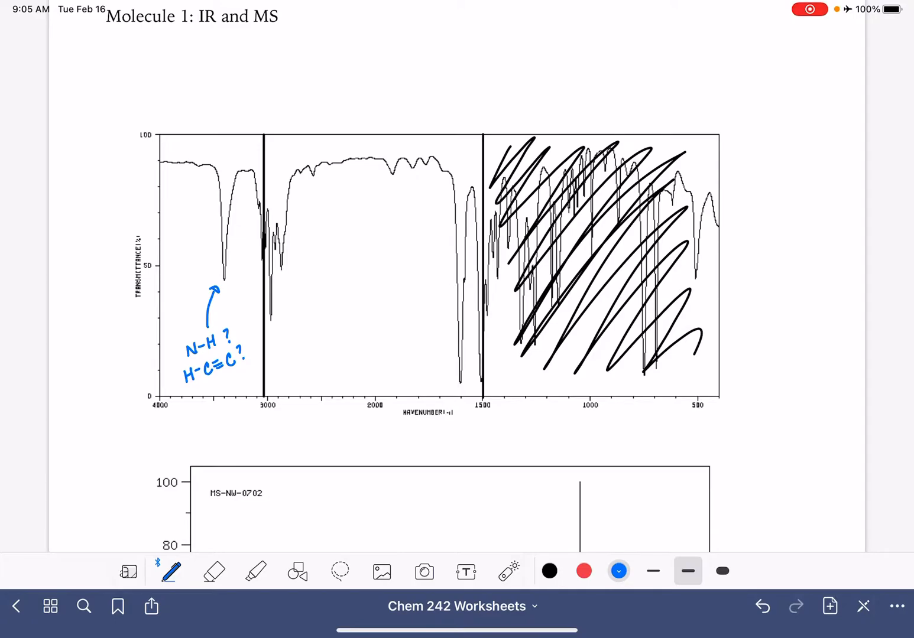
# Arrow the peaks just below 3000, sketch a benzene ring, and circle the empty 3000–1500 region
pyautogui.moveTo(307, 307); pyautogui.dragTo(286, 277)
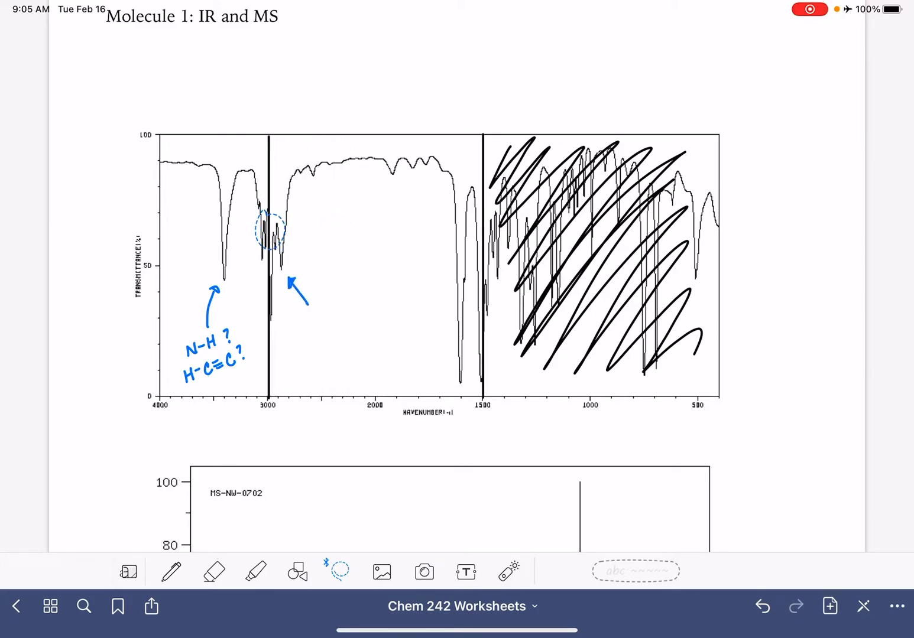
pyautogui.click(171, 571)
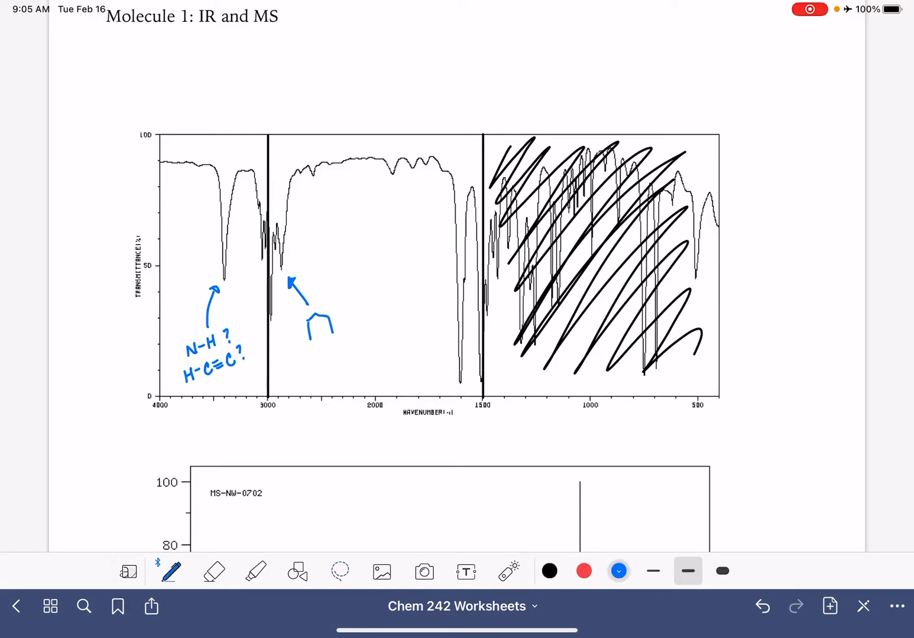
pyautogui.moveTo(314, 308); pyautogui.dragTo(328, 343)
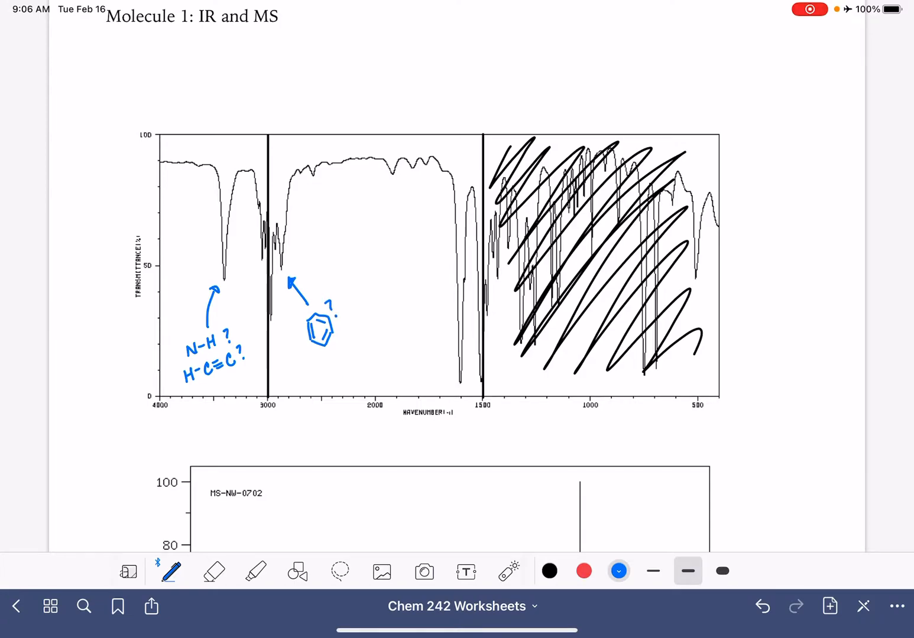
pyautogui.moveTo(289, 224); pyautogui.dragTo(367, 248)
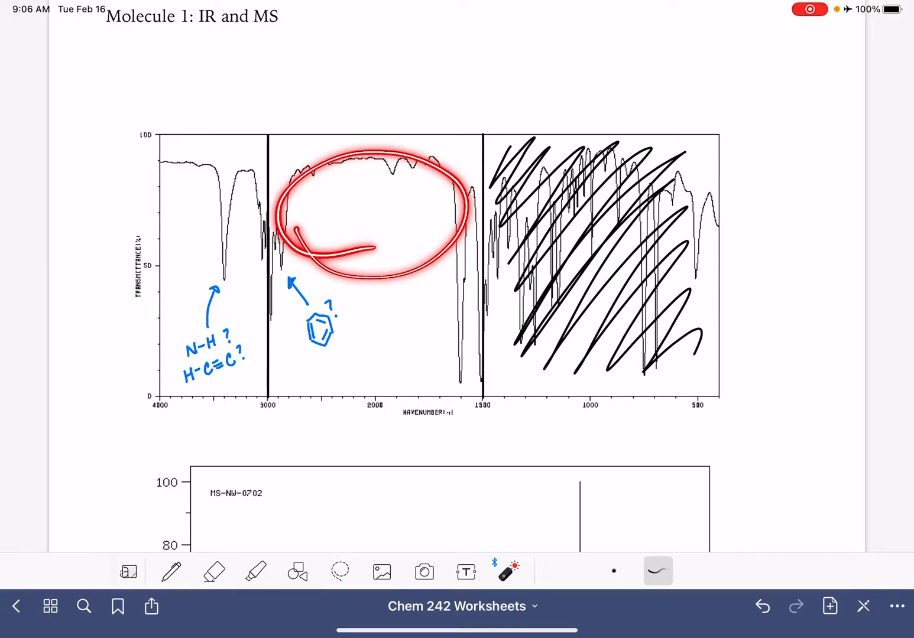
# Circle regions with the laser pointer, then arrow the ~1600 peak and write C=C?
pyautogui.click(213, 571)
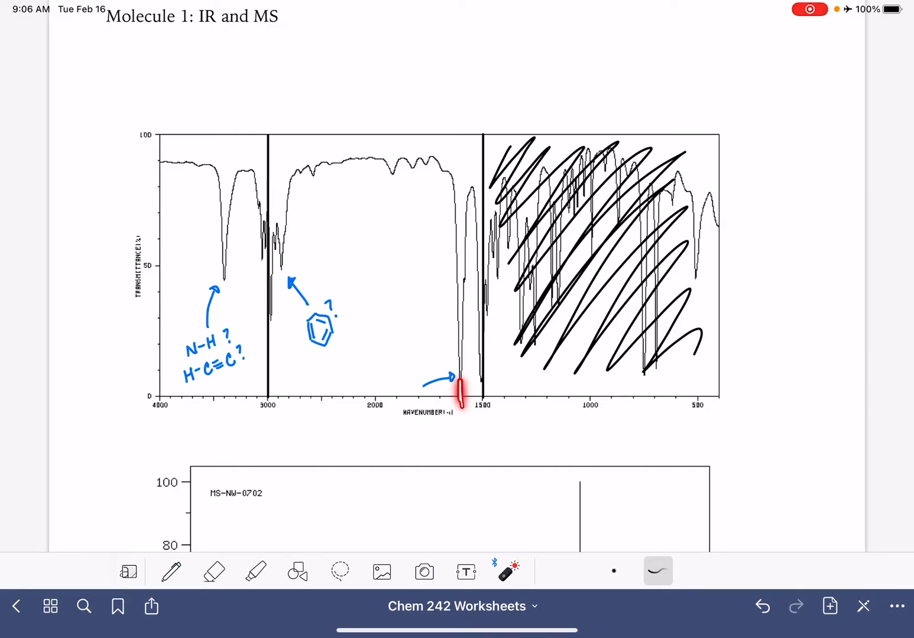
pyautogui.click(170, 571)
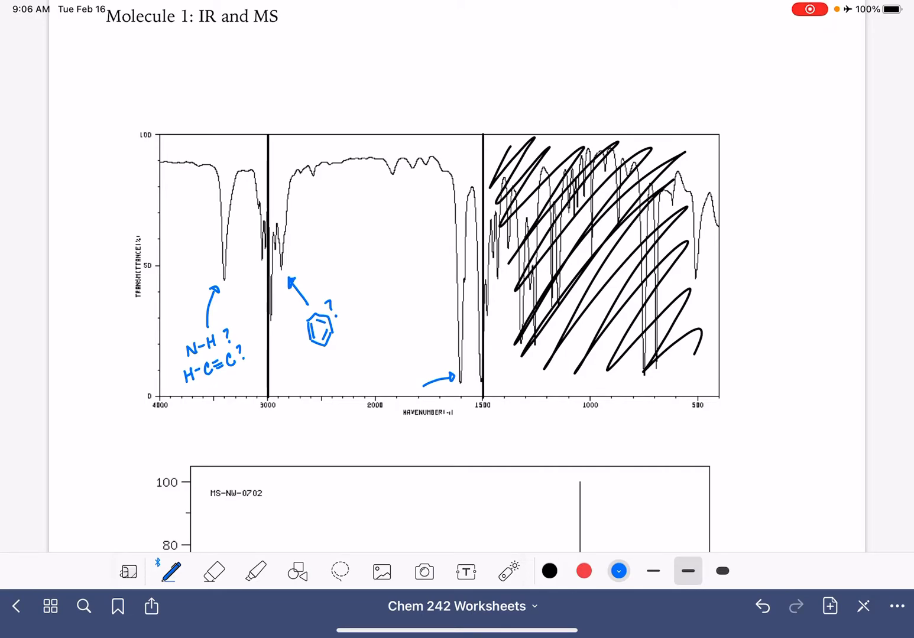
pyautogui.click(509, 571)
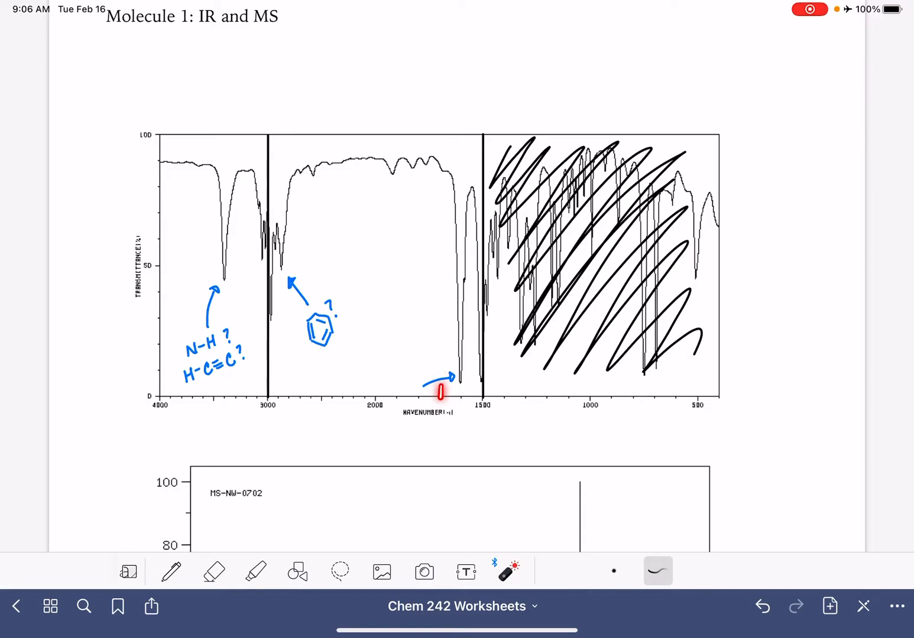
pyautogui.moveTo(440, 390); pyautogui.dragTo(440, 295)
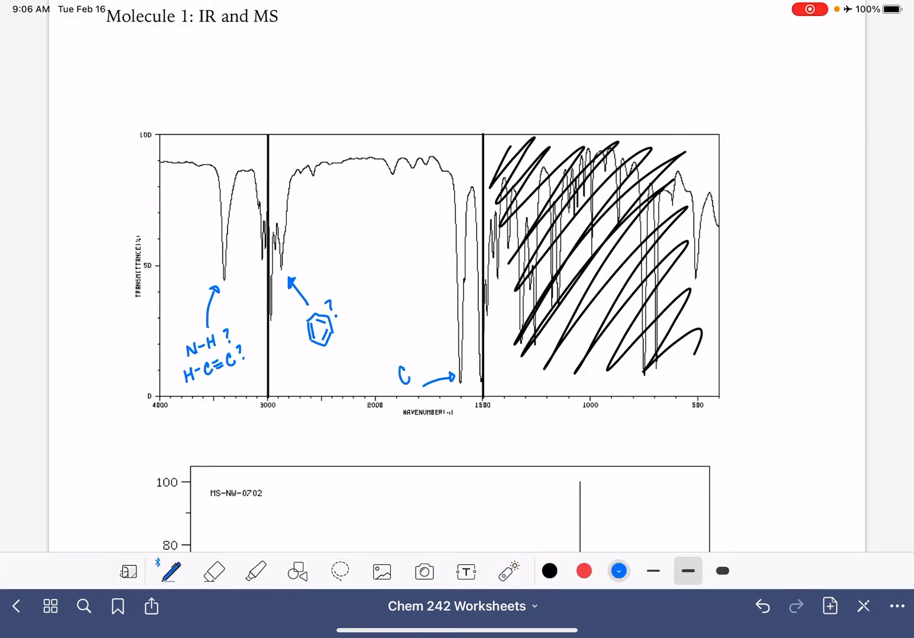
pyautogui.write('=C?')
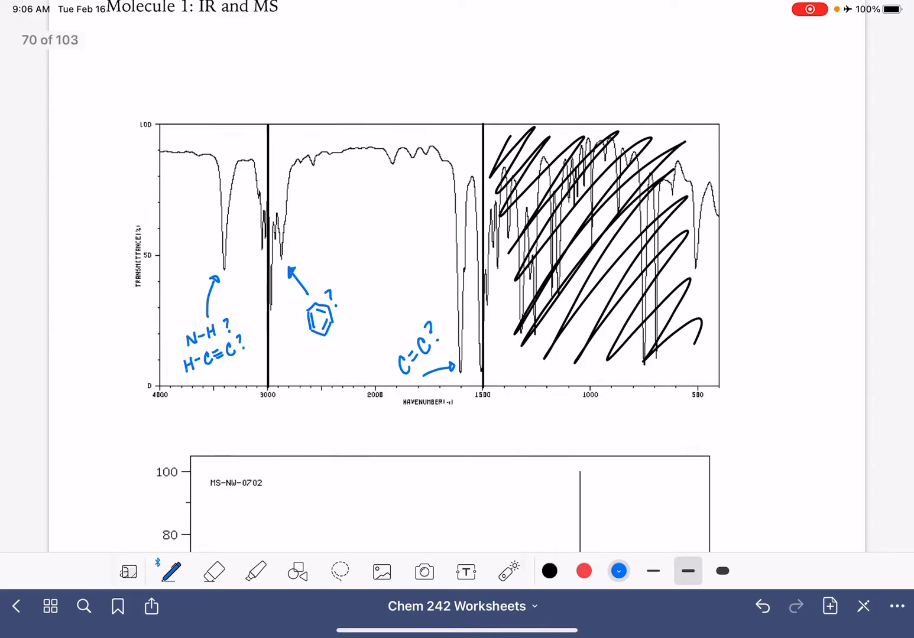
# Label the molecular ion peak on the mass spectrum 121 in blue ink
pyautogui.scroll(-3)
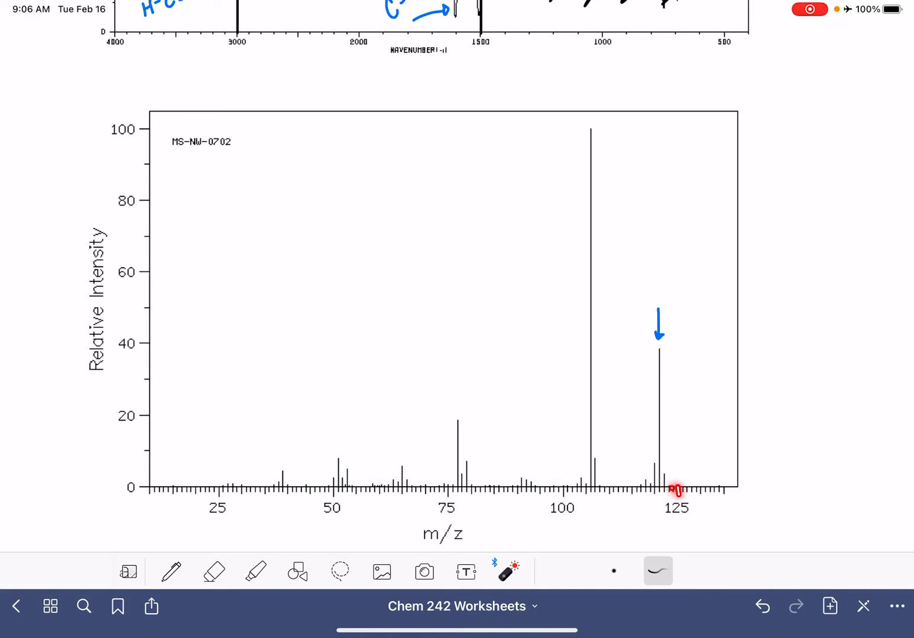
pyautogui.click(171, 570)
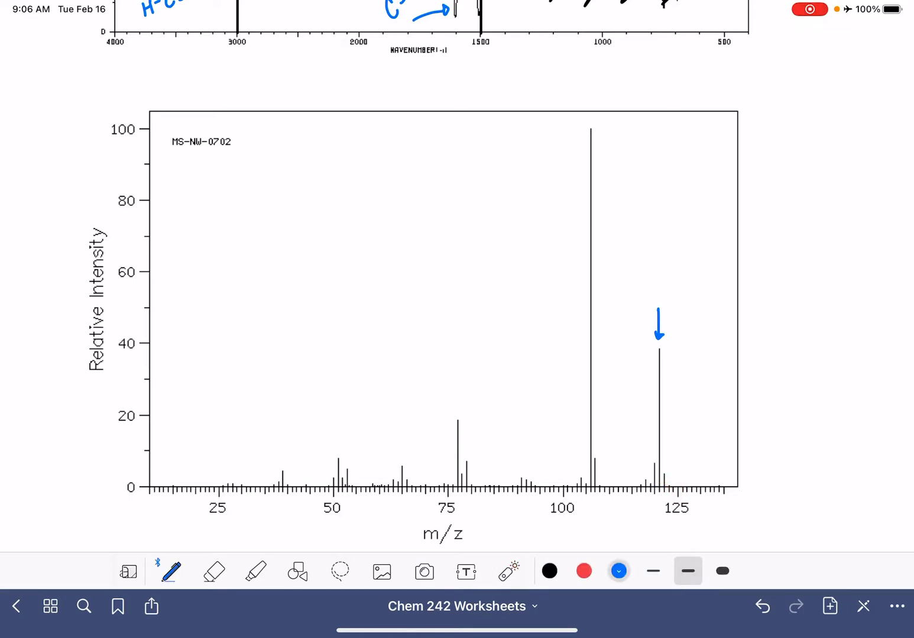
pyautogui.write('121')
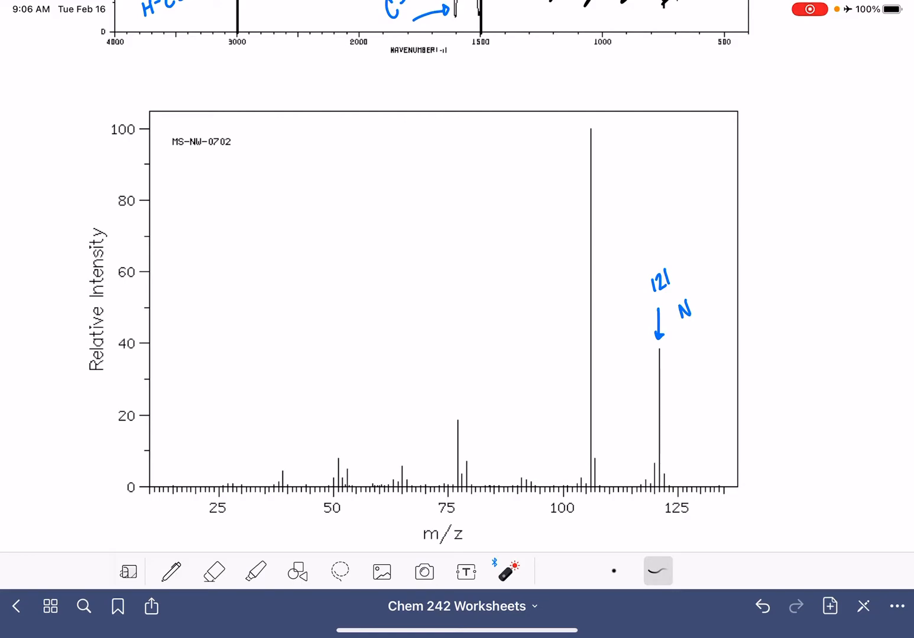
# Scroll further down the mass spectrum and reselect the blue pen
pyautogui.scroll(-3)
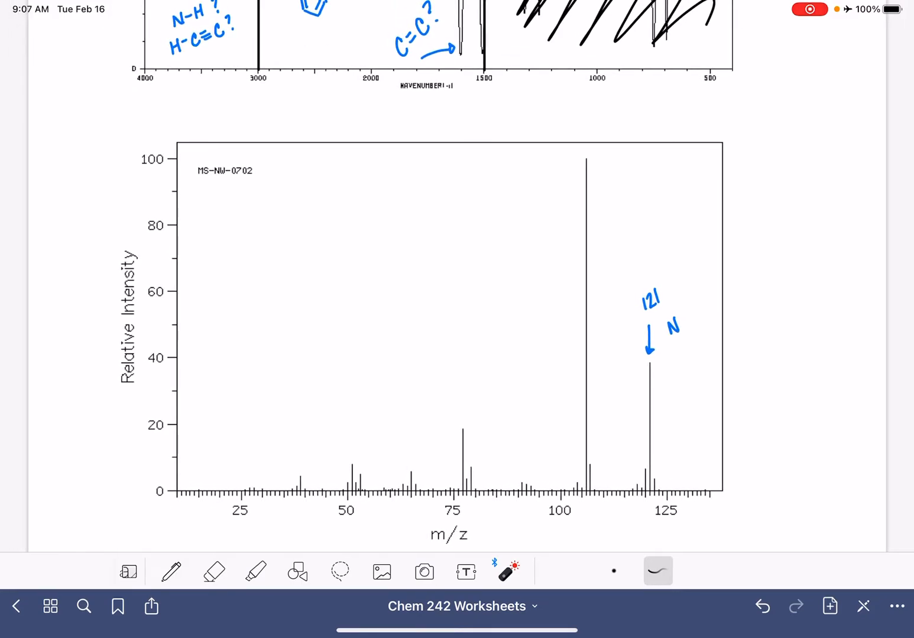
pyautogui.scroll(-3)
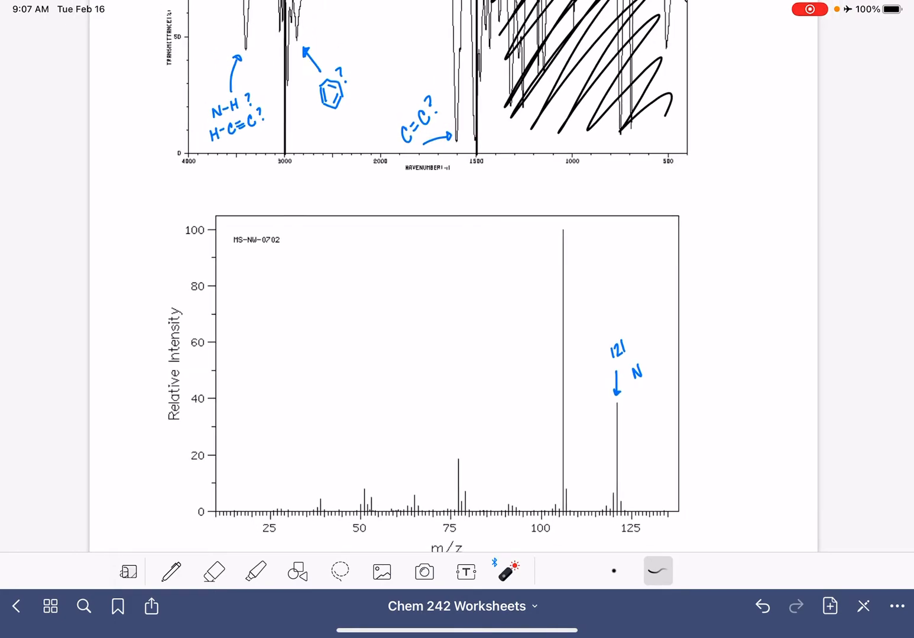
pyautogui.scroll(-3)
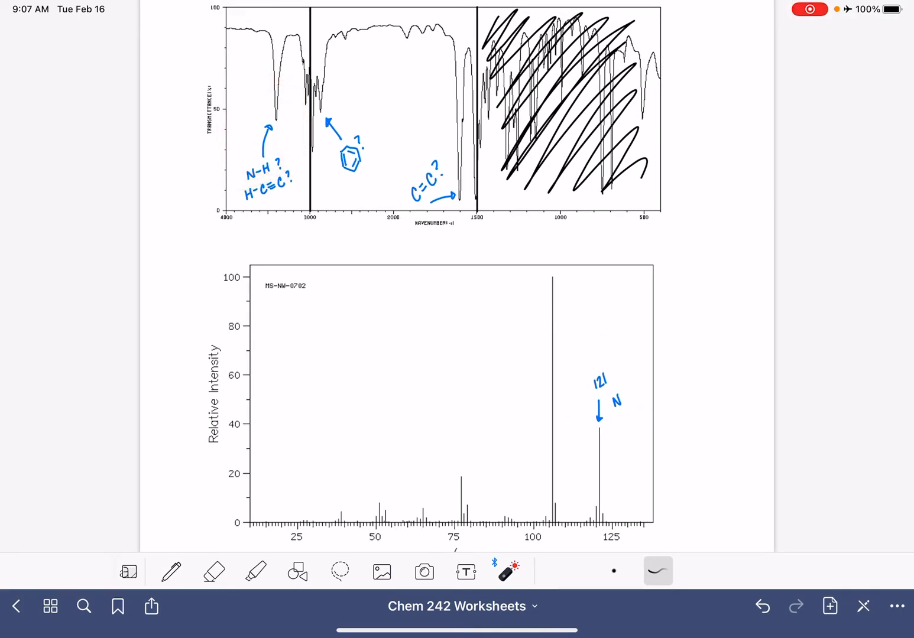
pyautogui.scroll(-3)
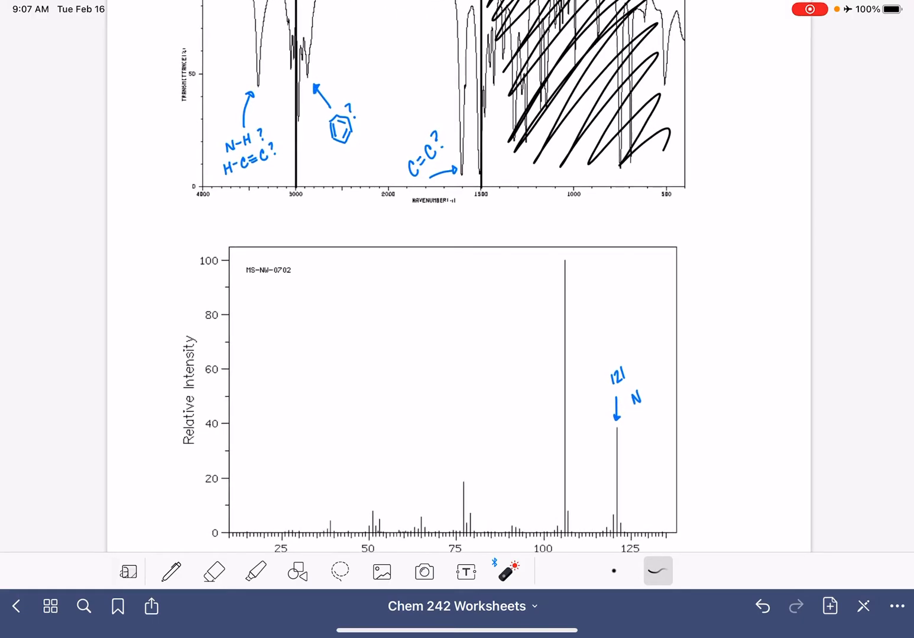
pyautogui.click(171, 572)
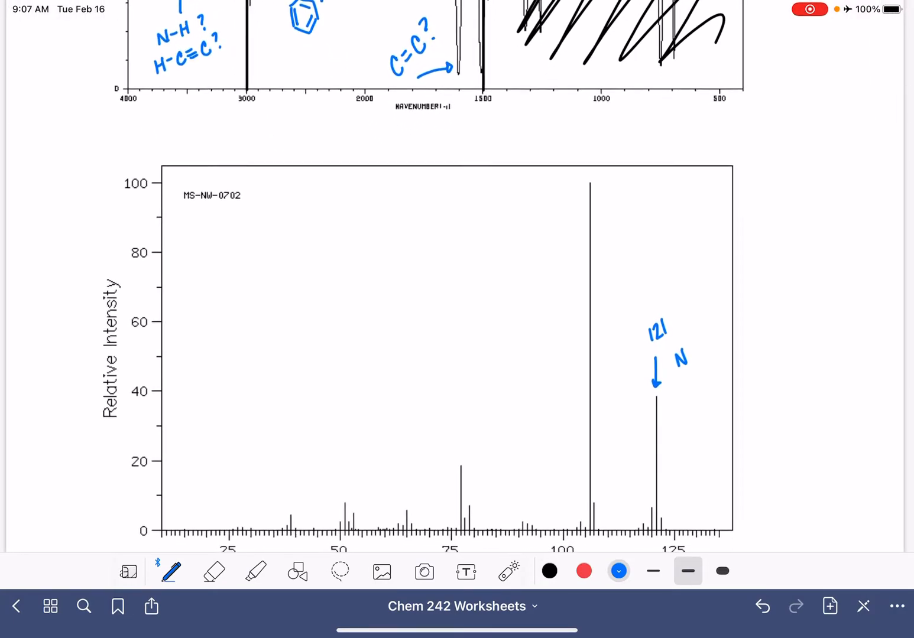
# Write the carbon count 121-14=107÷13=8 below the spectrum title
pyautogui.moveTo(189, 213); pyautogui.dragTo(189, 235)
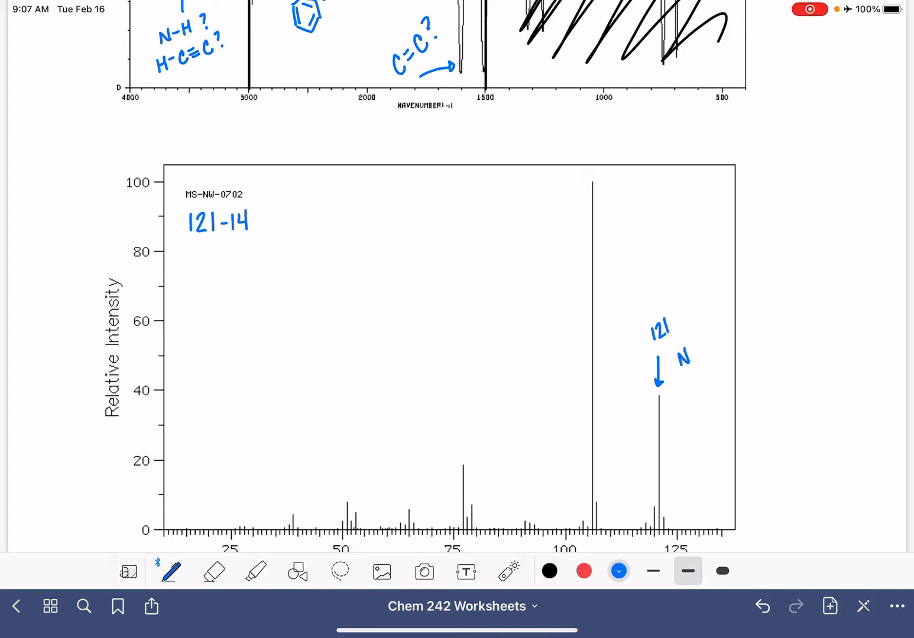
pyautogui.write('= 107')
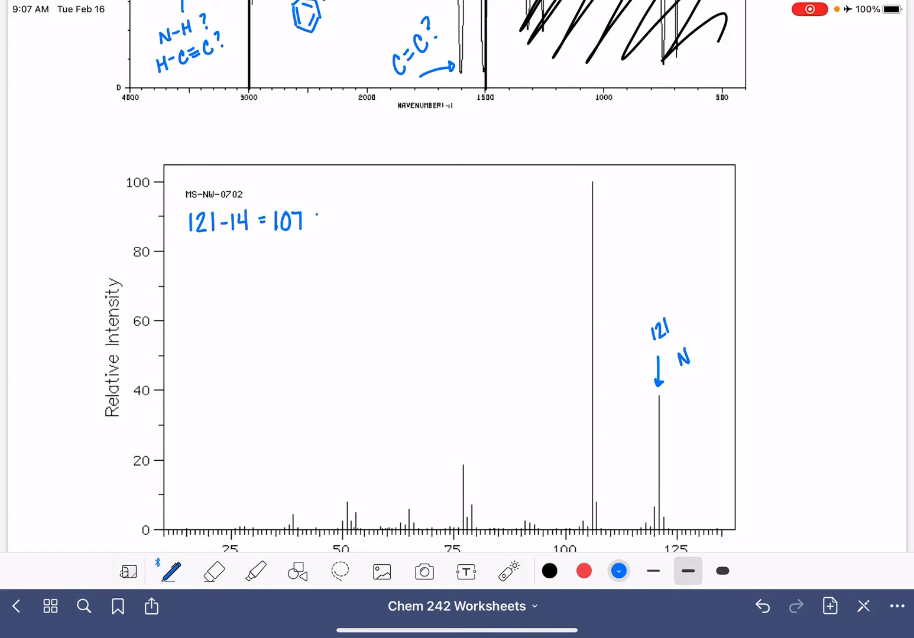
pyautogui.write('÷13')
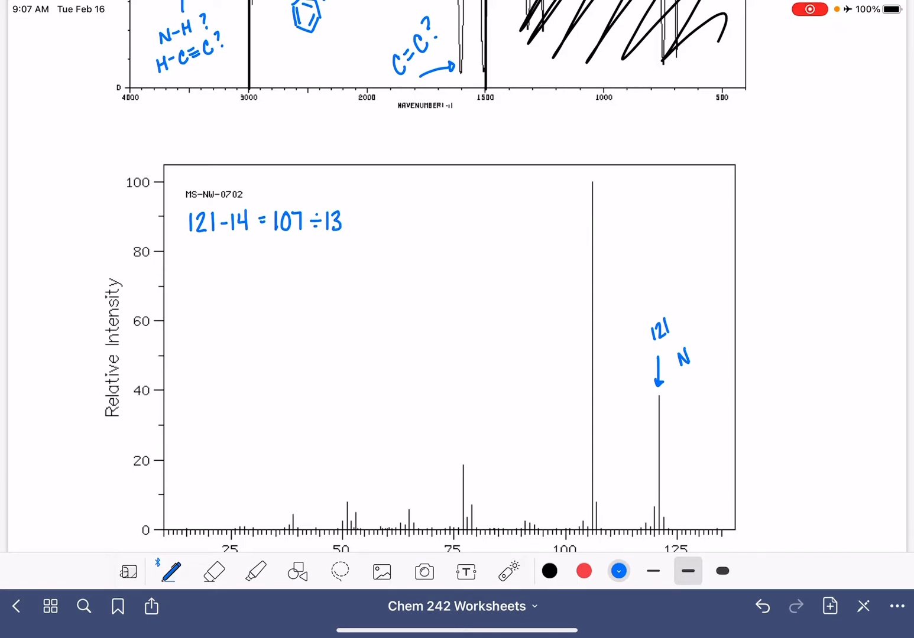
pyautogui.write('=')
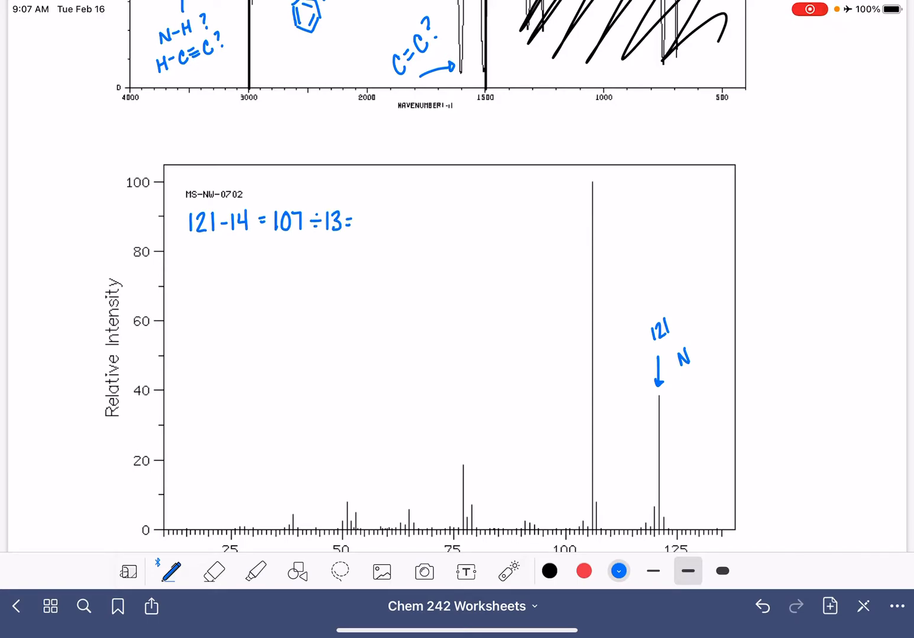
pyautogui.write("8 C's")
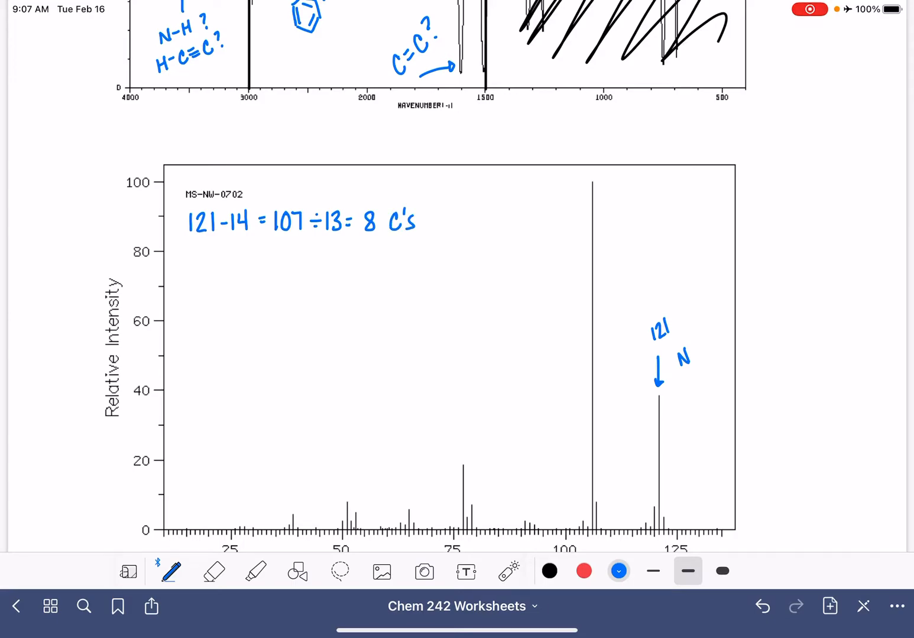
# Write the hydrogen count 121-14-(8x12)=11 H's and the formula C8H11N
pyautogui.moveTo(188, 242); pyautogui.dragTo(188, 266)
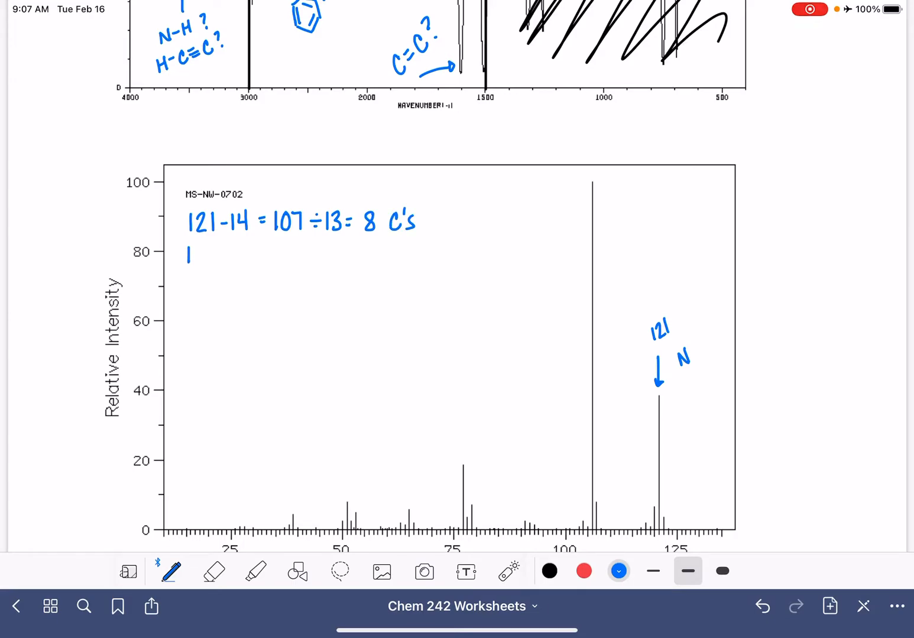
pyautogui.write('121-14')
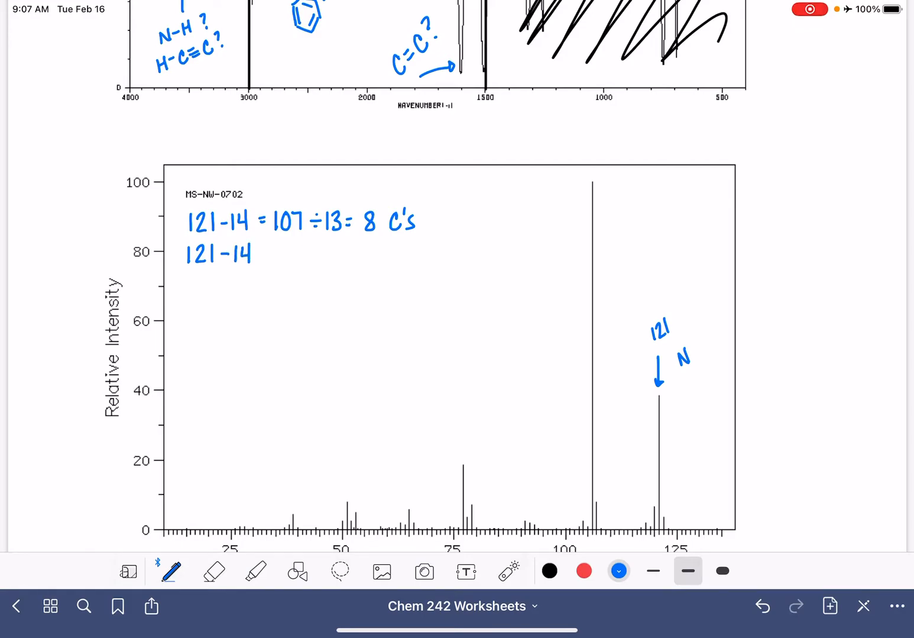
pyautogui.write('- (')
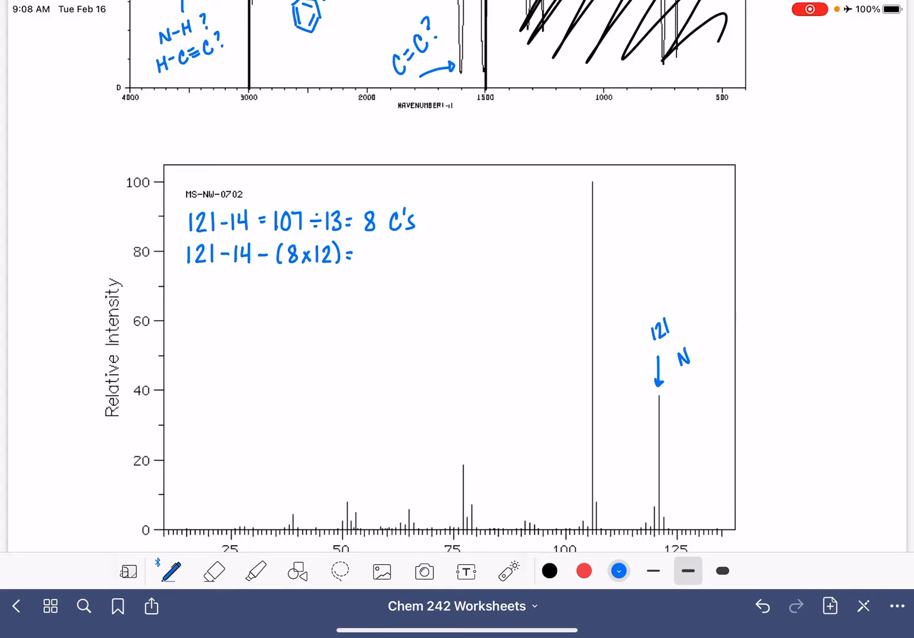
pyautogui.write('11')
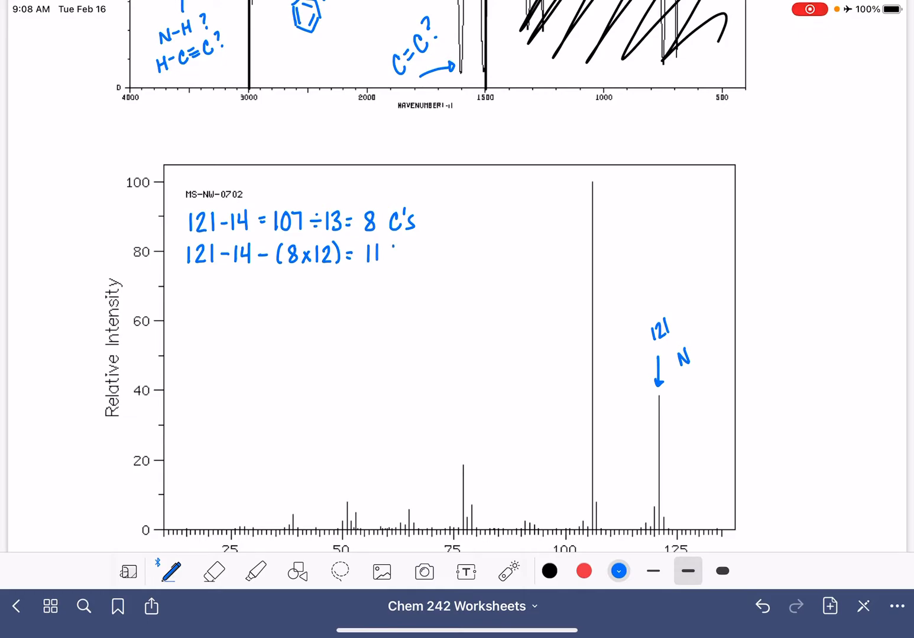
pyautogui.write("H's")
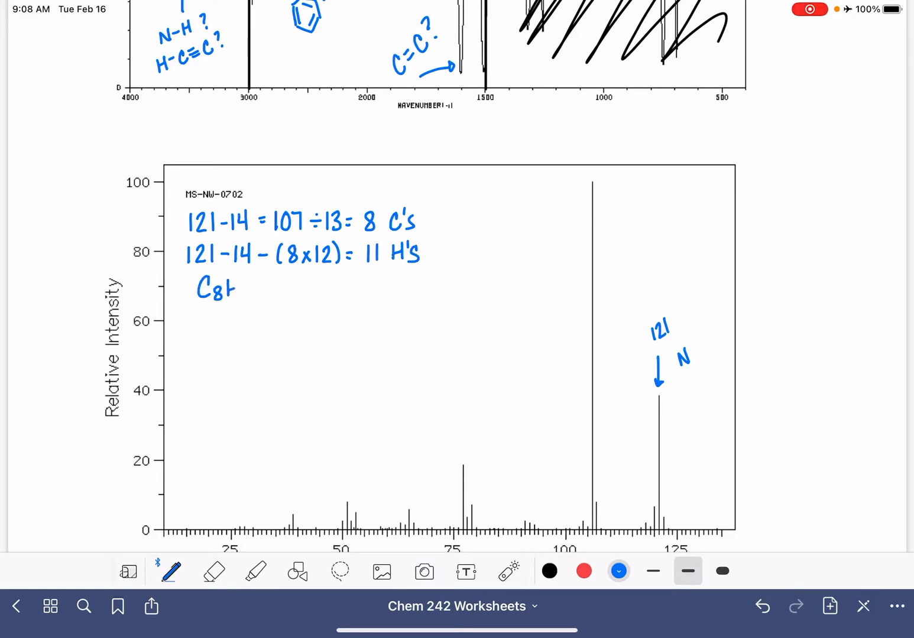
pyautogui.write('H11N')
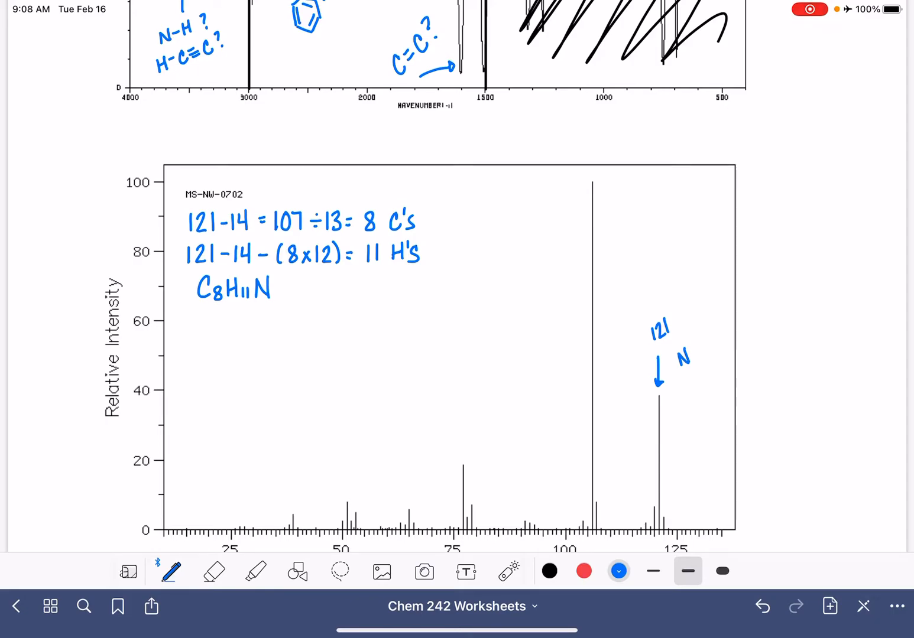
# Work the HDI calculation (16+2=18, −8, ÷2) to get HDI=4
pyautogui.write('8x?')
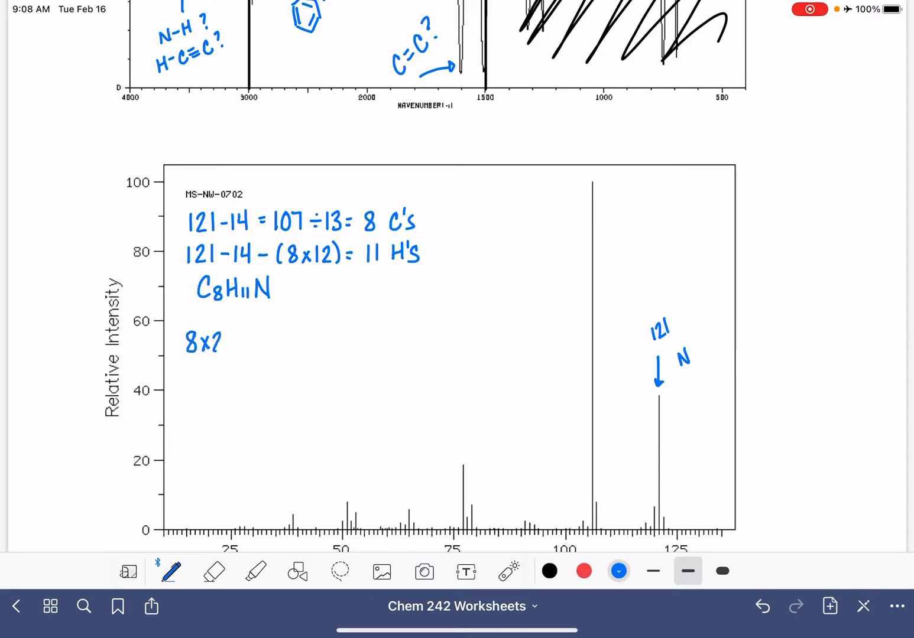
pyautogui.write('= 16')
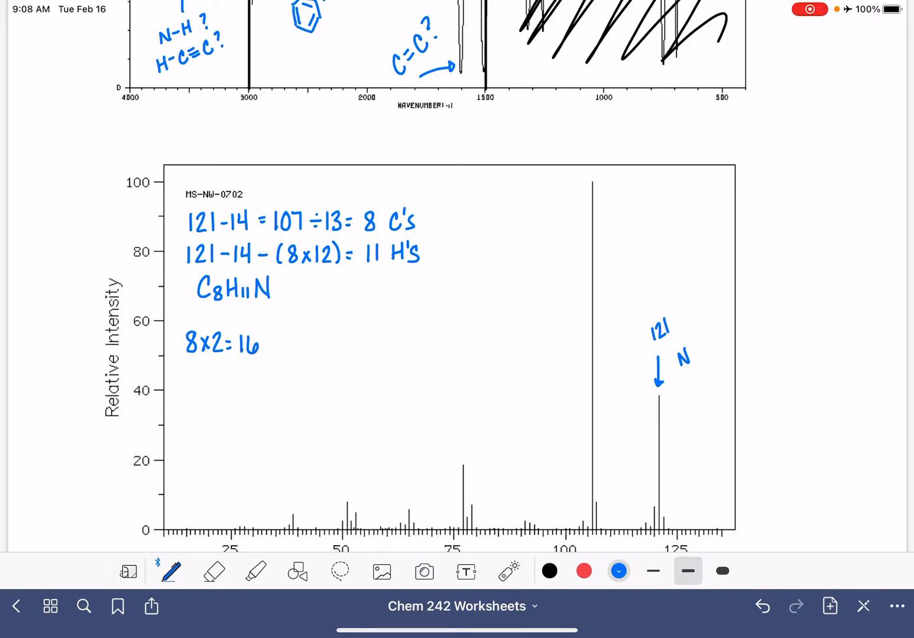
pyautogui.write('+2=')
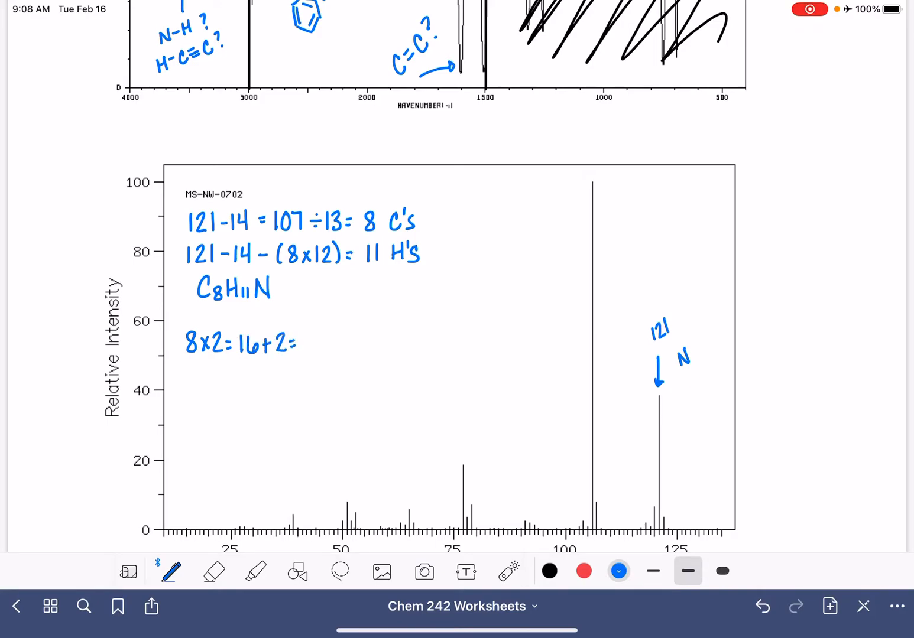
pyautogui.write('18-11=7+1=')
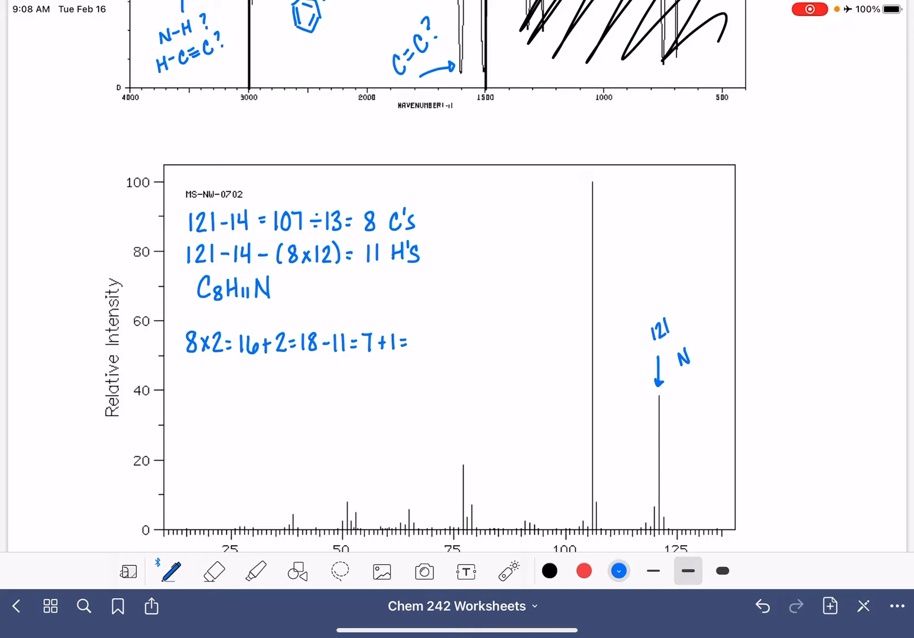
pyautogui.write('8÷')
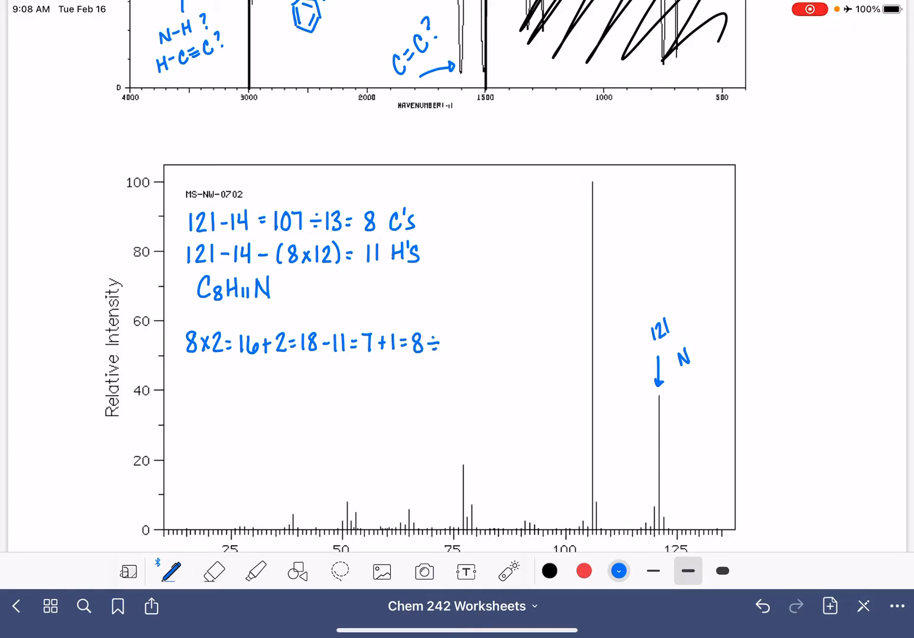
pyautogui.write('÷2=4')
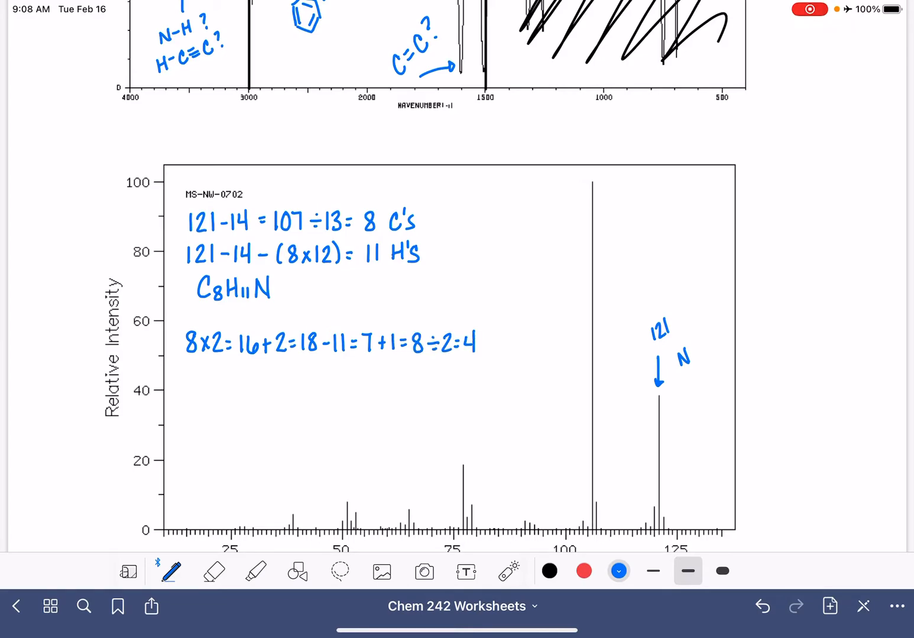
pyautogui.write('HDI=4')
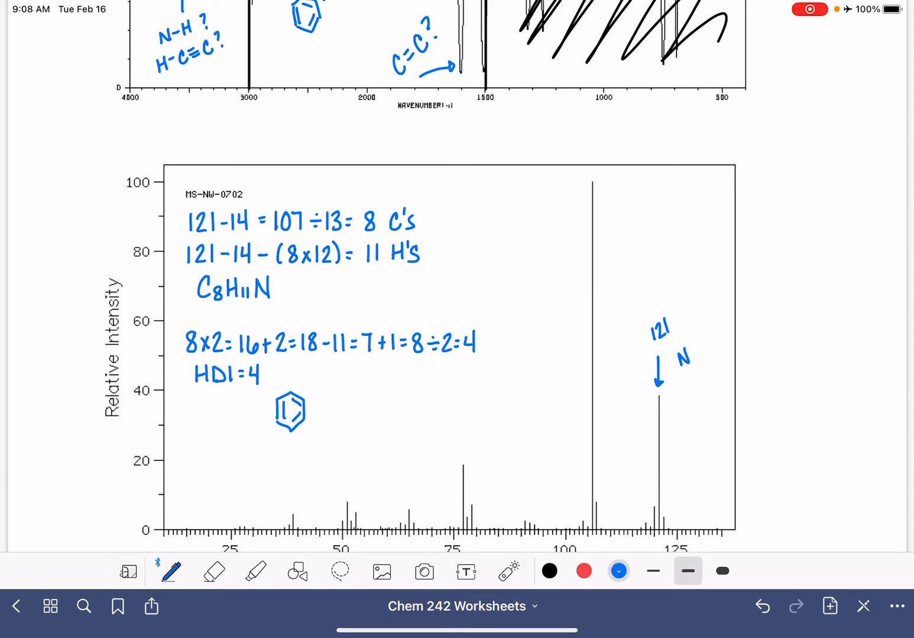
pyautogui.scroll(-3)
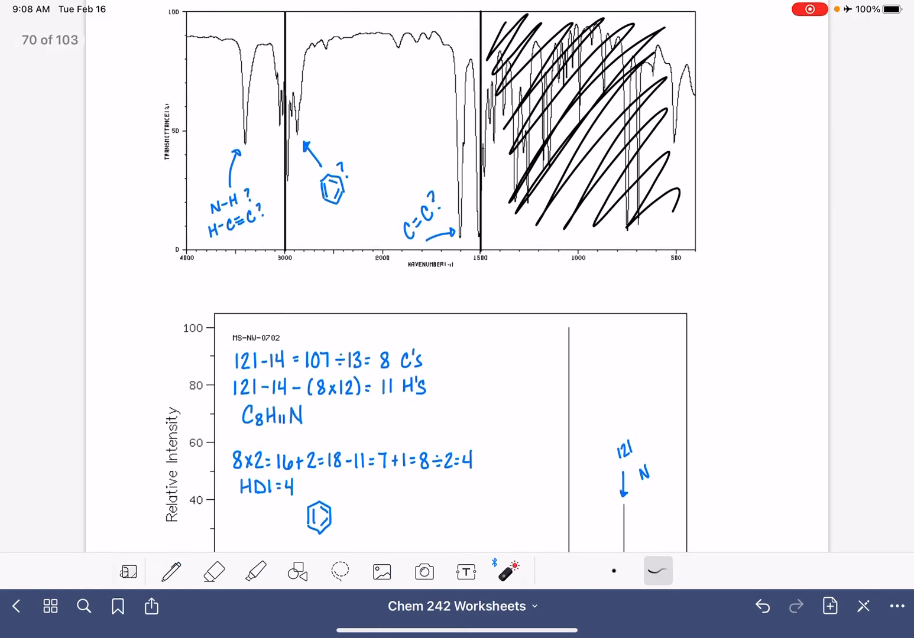
# Erase the question marks and the H-C≡C label from the IR annotations
pyautogui.scroll(-3)
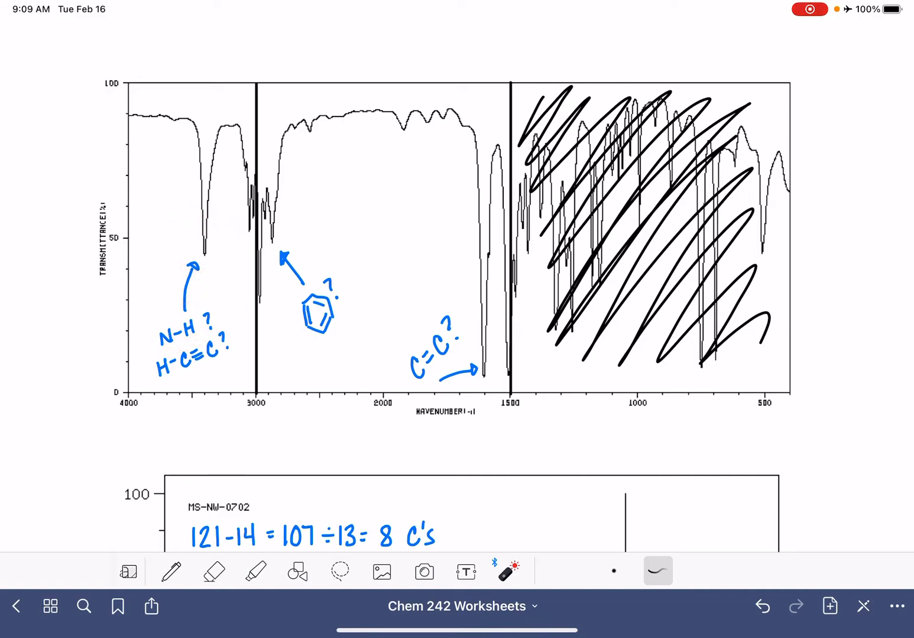
pyautogui.click(213, 571)
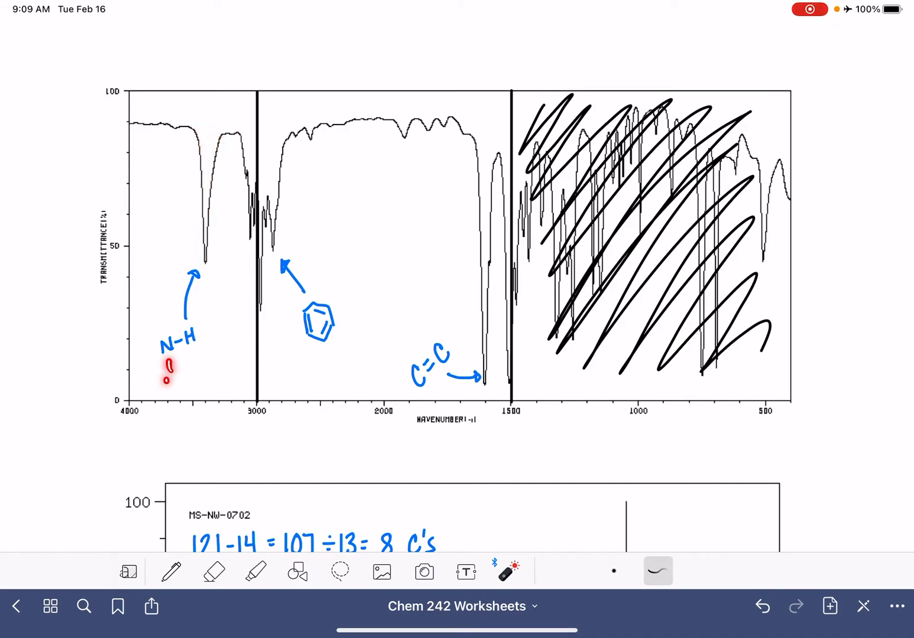
pyautogui.moveTo(165, 364); pyautogui.dragTo(174, 387)
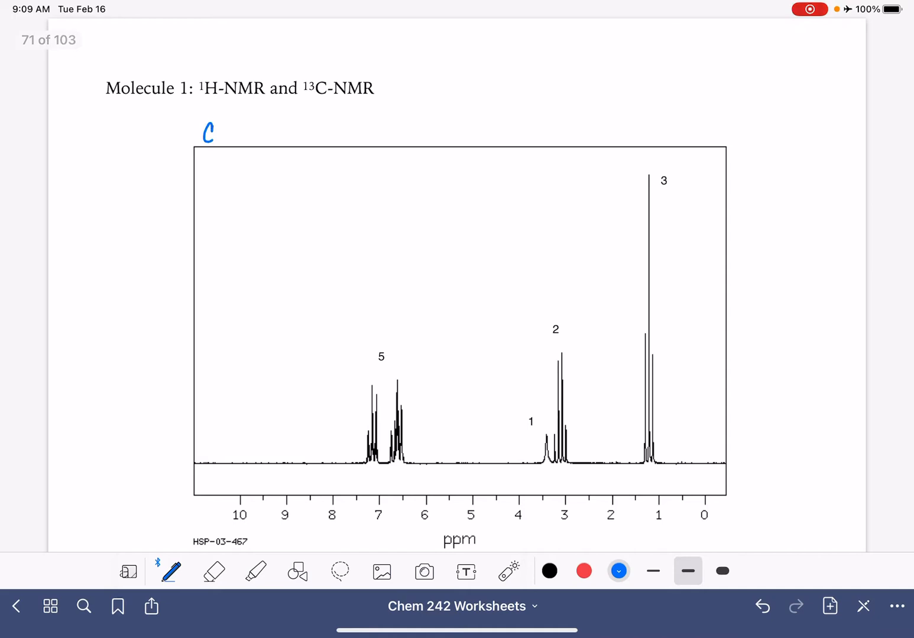
# Write C8H11N, HDI=4 and N-H in blue above the ¹H-NMR chart
pyautogui.write('8H11')
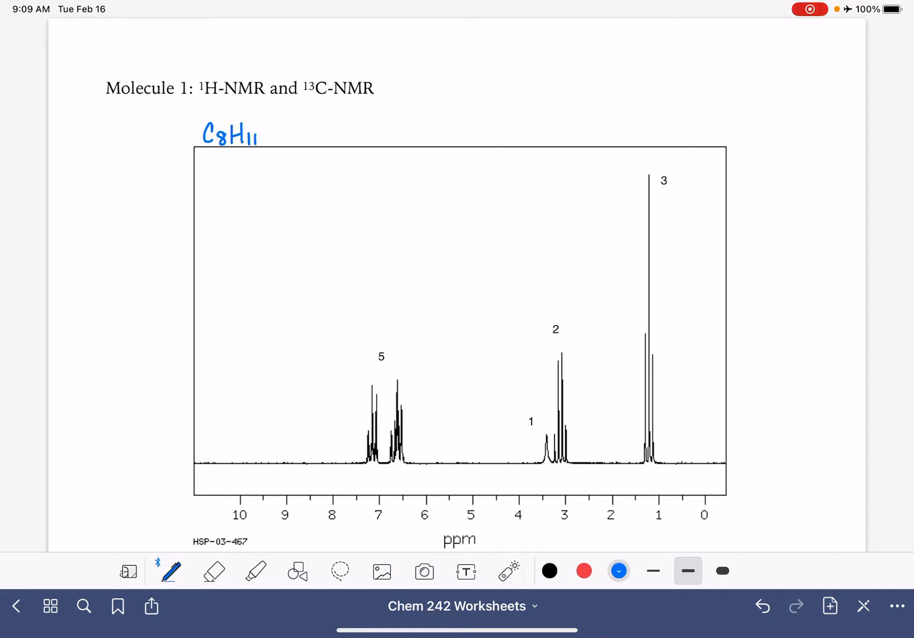
pyautogui.write('N')
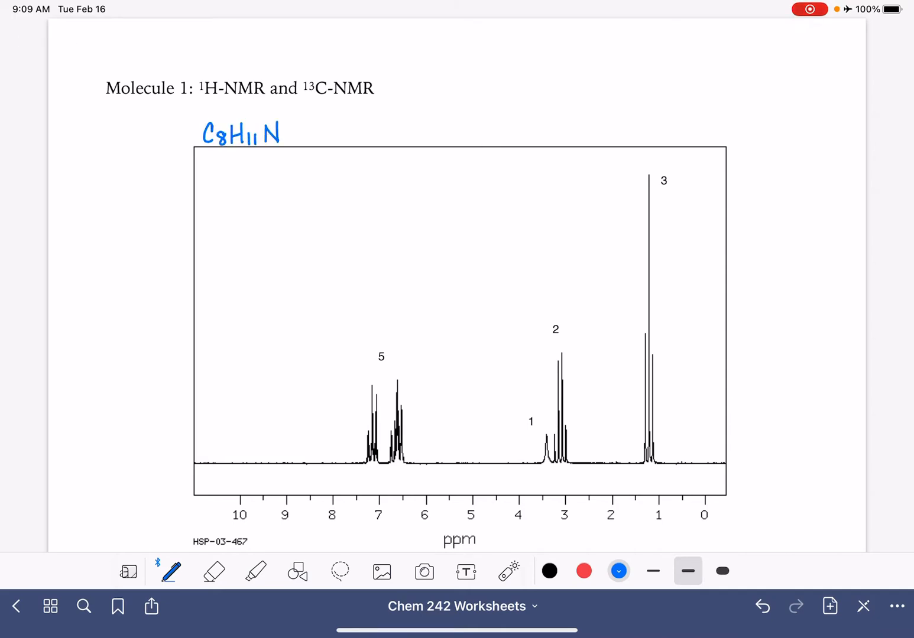
pyautogui.write('HDI-')
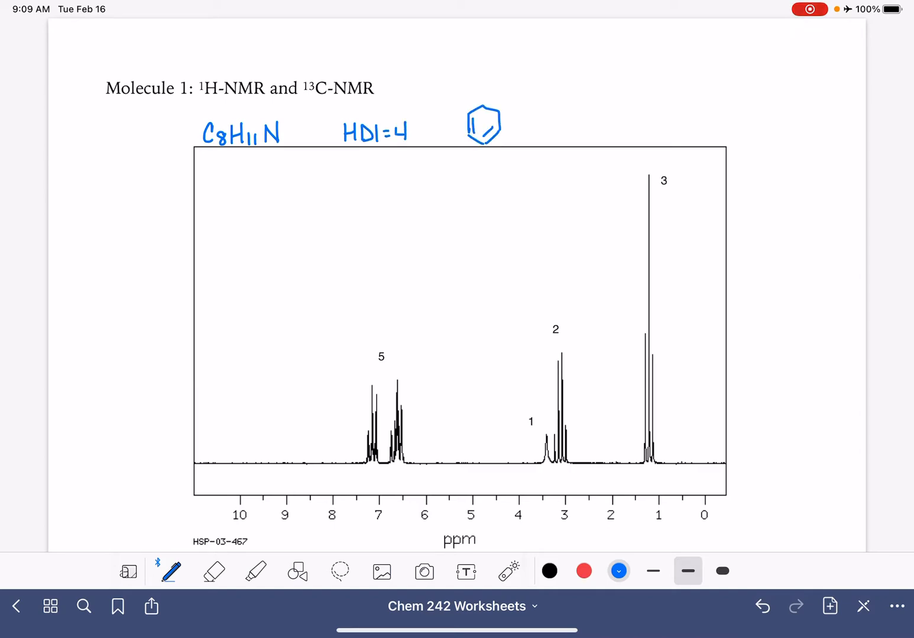
pyautogui.write('N-H')
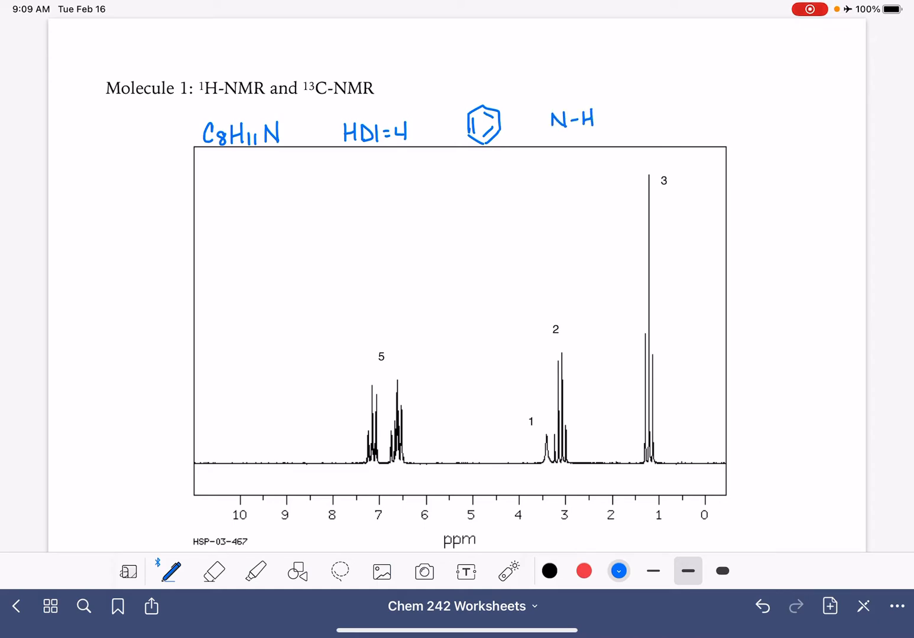
pyautogui.click(509, 571)
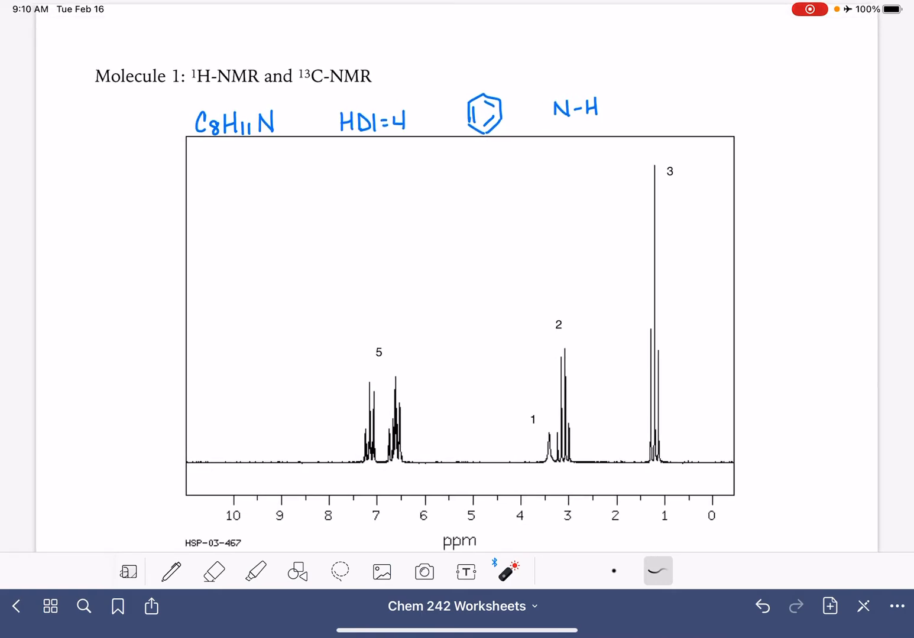
# Point out spectrum peaks and draw a benzene ring with hydrogens above peak 5
pyautogui.moveTo(224, 95); pyautogui.dragTo(239, 147)
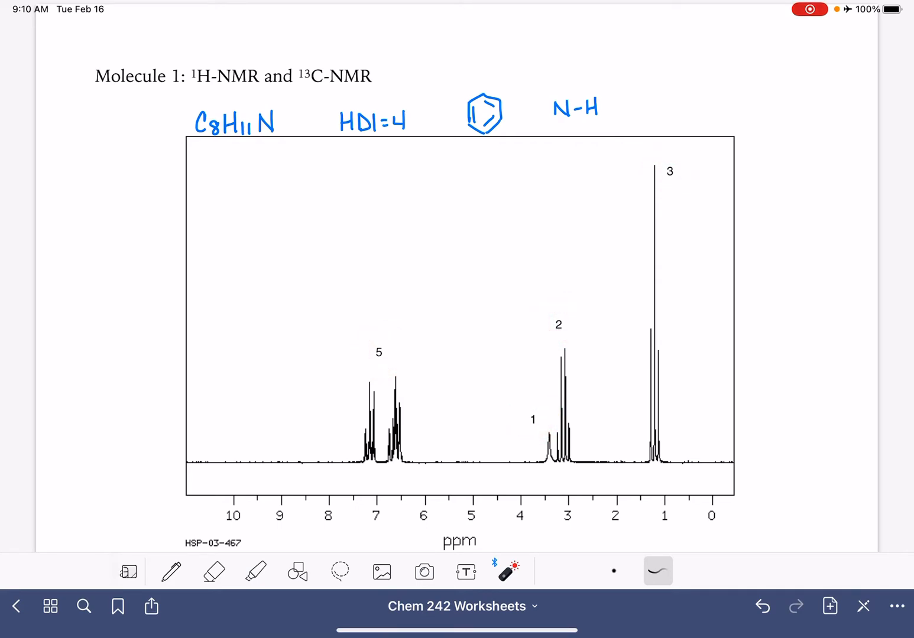
pyautogui.moveTo(440, 440); pyautogui.dragTo(421, 525)
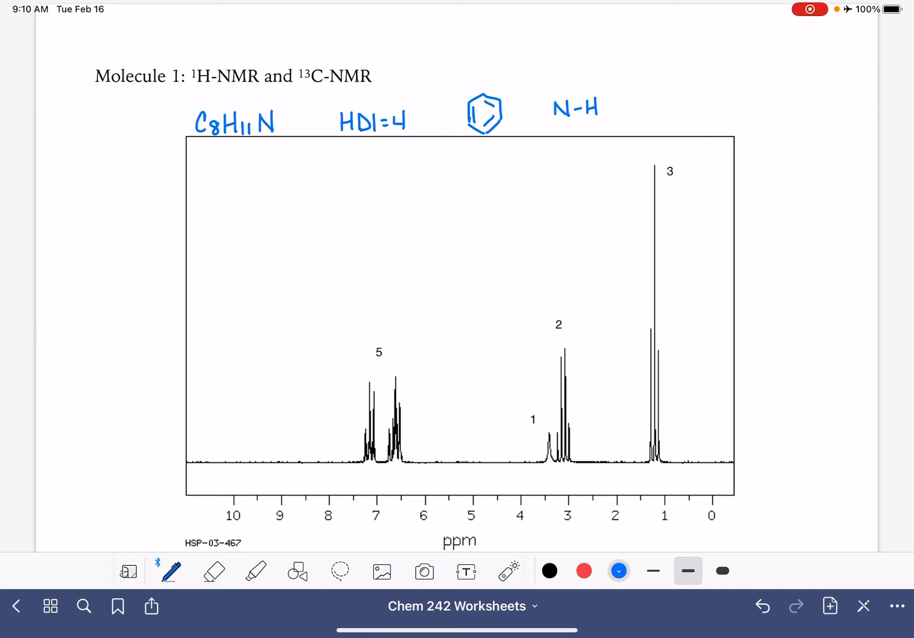
pyautogui.moveTo(363, 283); pyautogui.dragTo(390, 322)
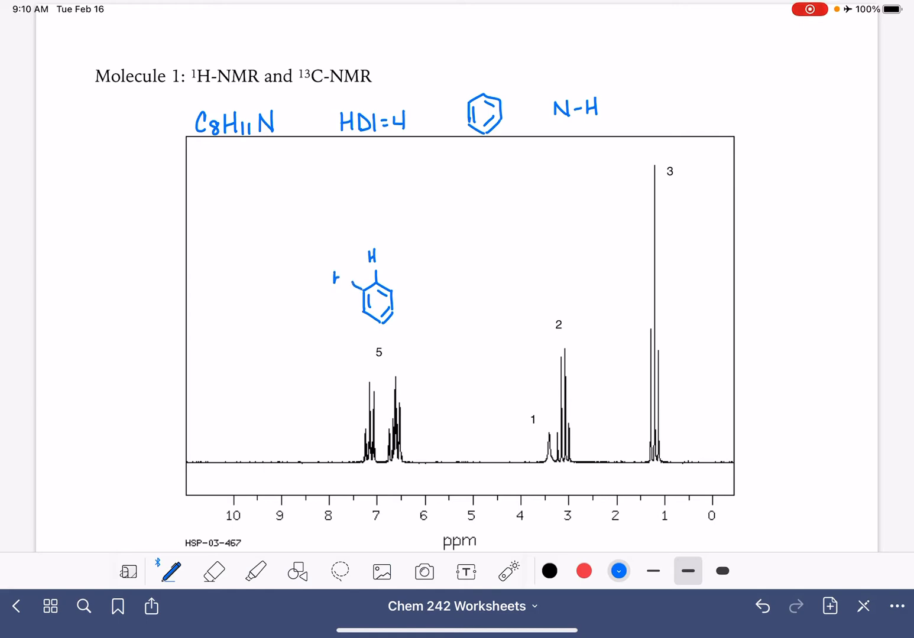
pyautogui.moveTo(336, 277); pyautogui.dragTo(346, 322)
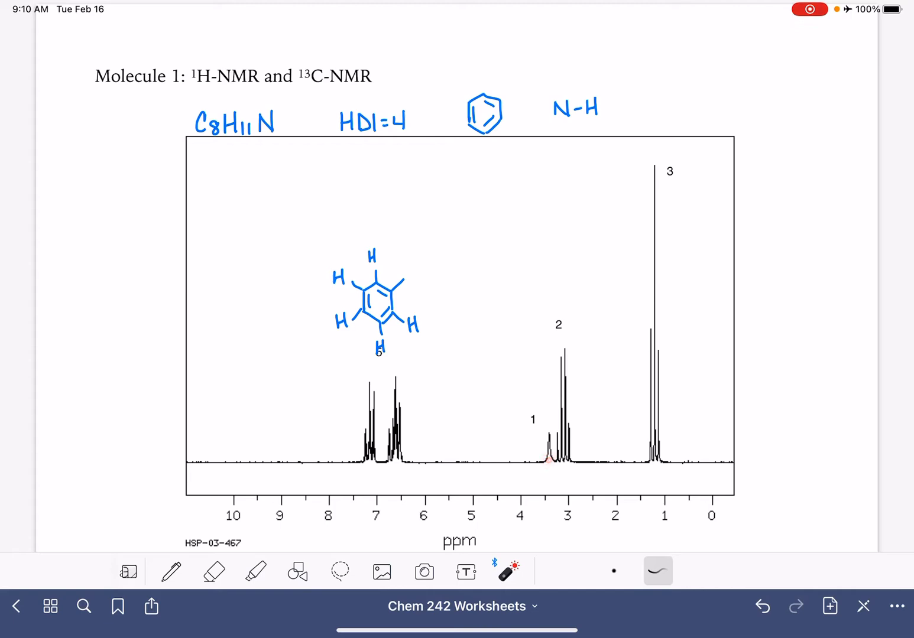
# Label peak 1 N-H in blue and erase the tracing over it
pyautogui.click(171, 571)
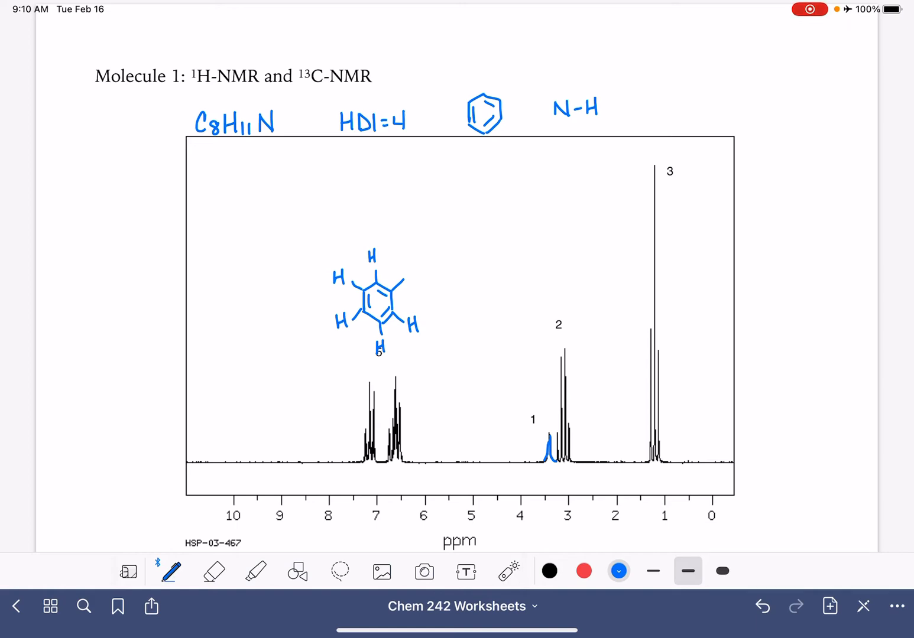
pyautogui.moveTo(510, 450); pyautogui.dragTo(513, 434)
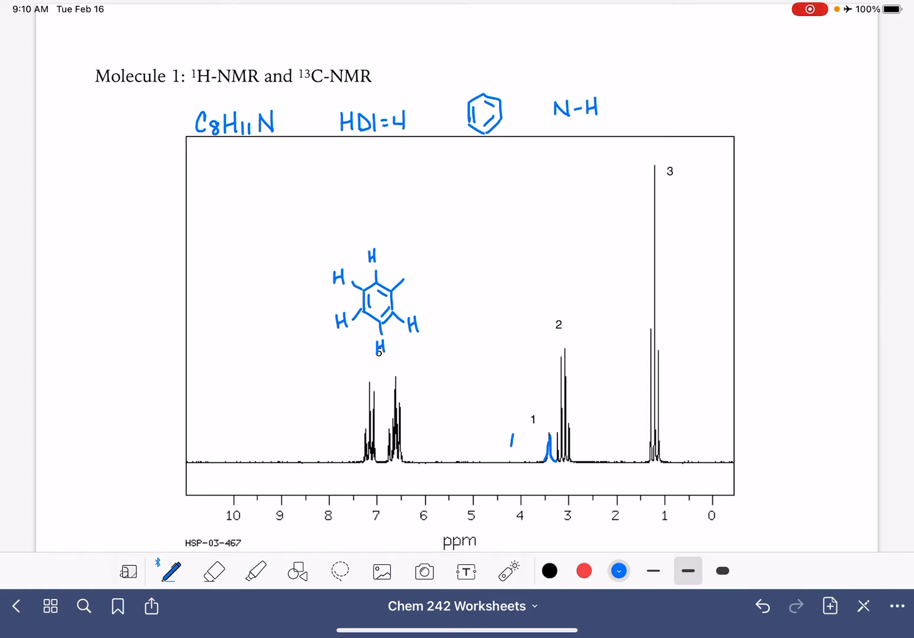
pyautogui.write('N-H')
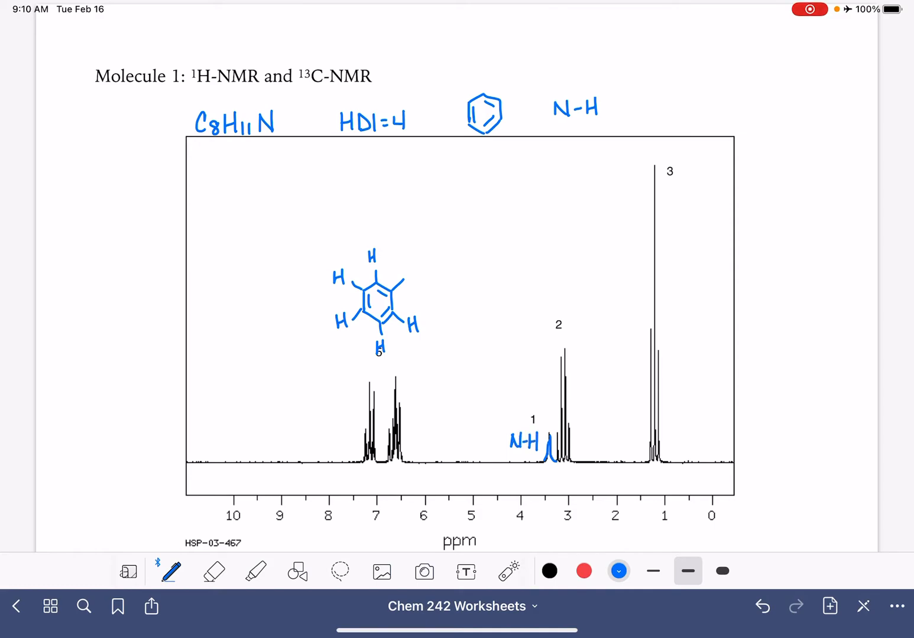
pyautogui.click(213, 571)
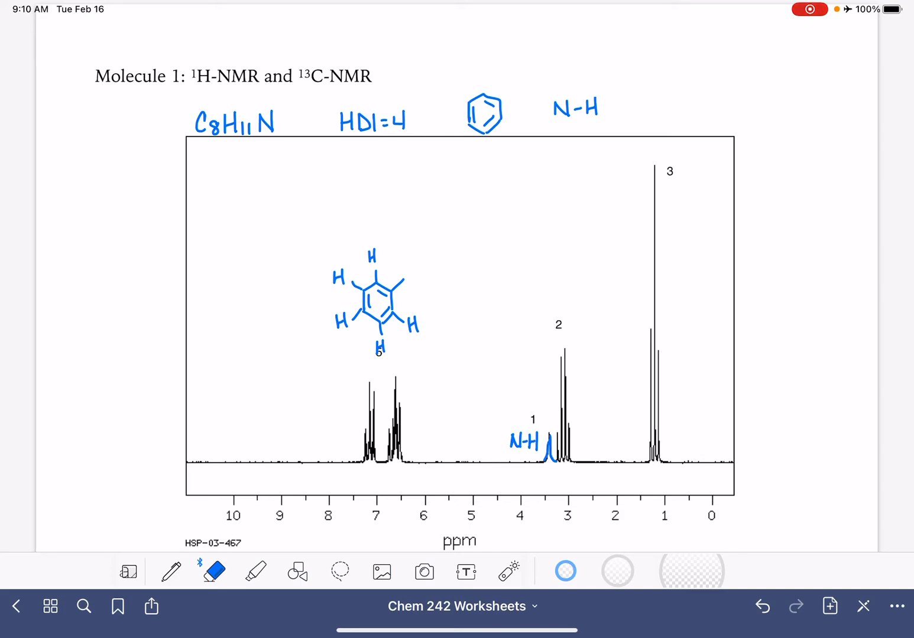
pyautogui.click(552, 464)
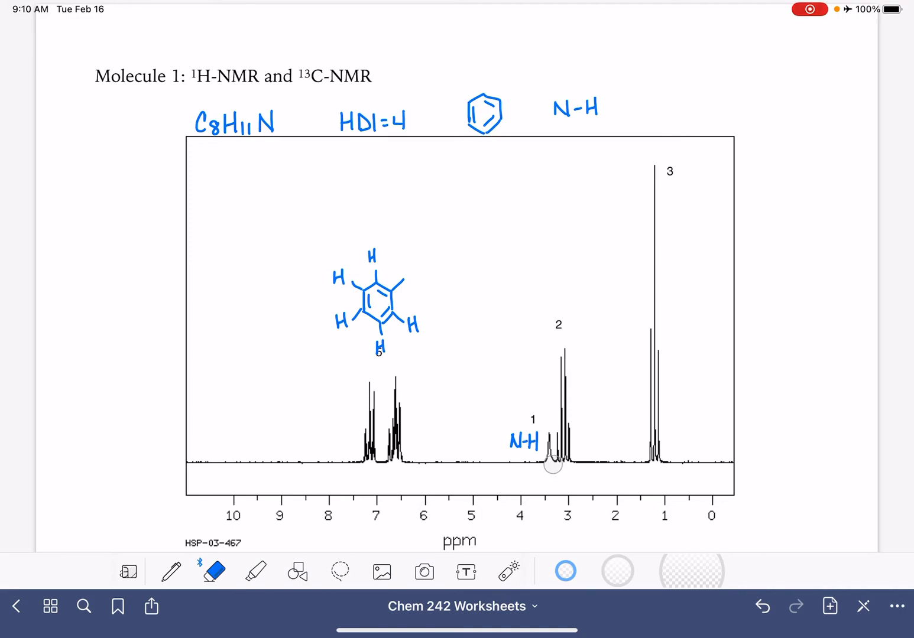
pyautogui.click(170, 571)
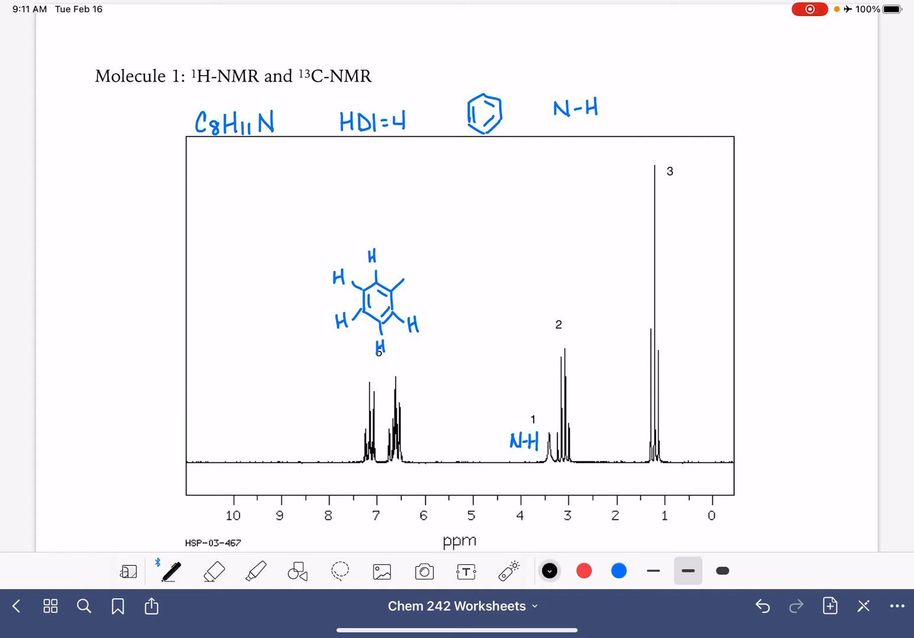
# Draw H–C–H with a red CH3 above peak 2, marking n=3 and n=2
pyautogui.click(509, 571)
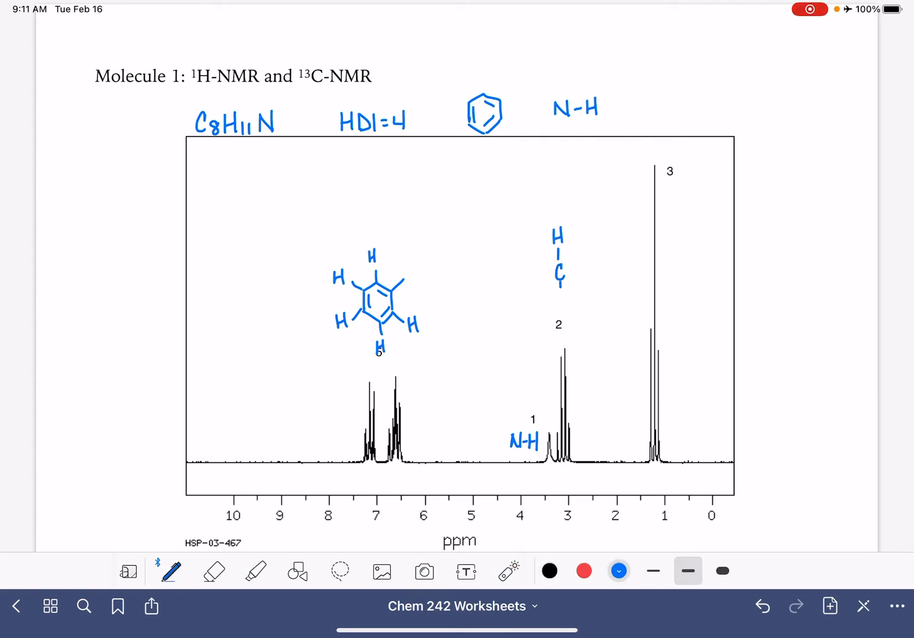
pyautogui.click(559, 272)
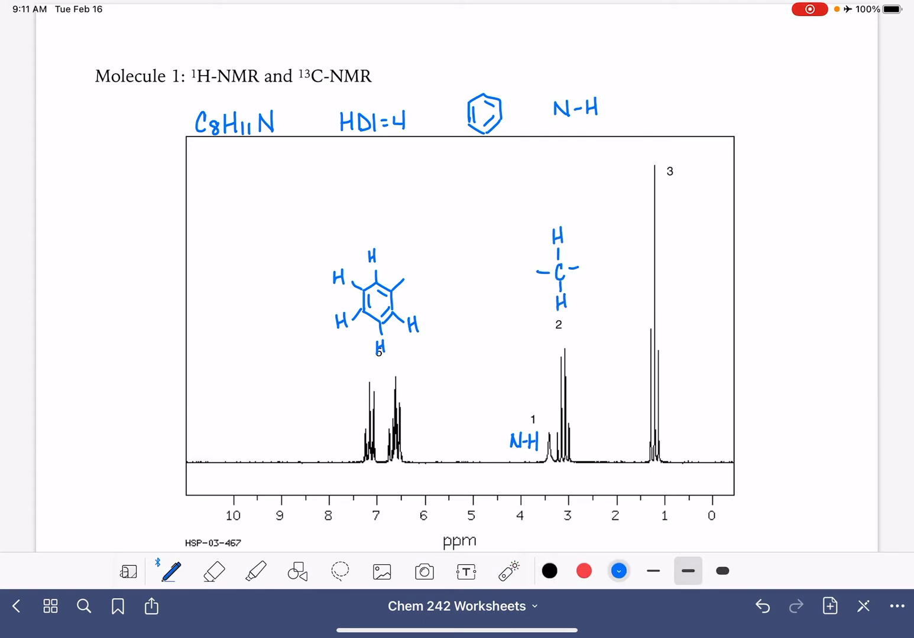
pyautogui.click(508, 571)
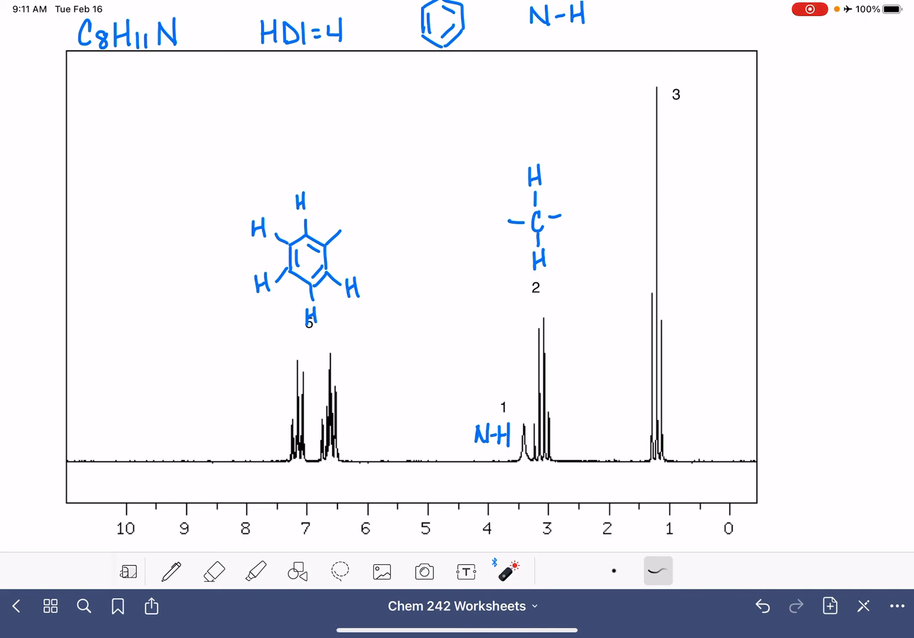
pyautogui.click(171, 571)
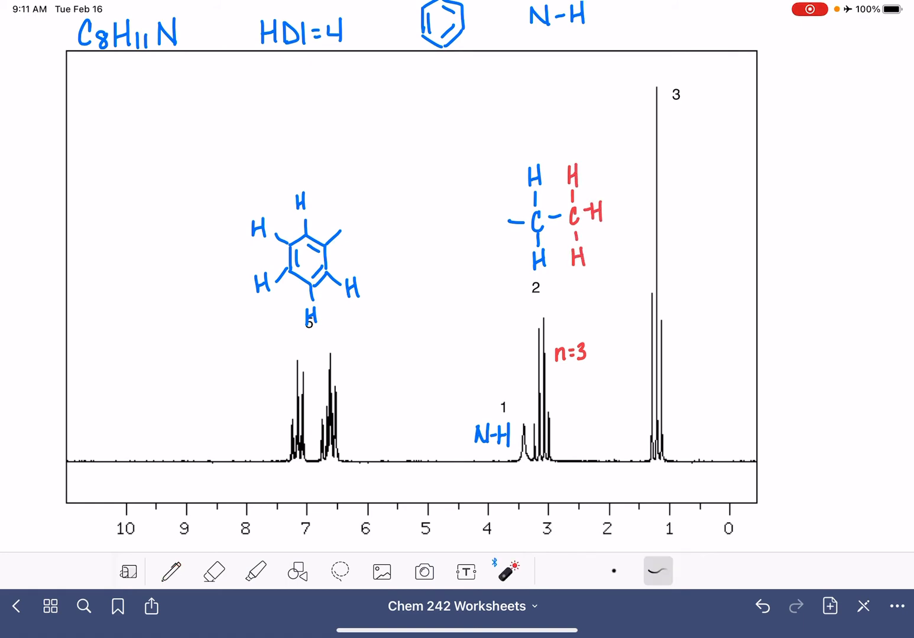
pyautogui.click(170, 571)
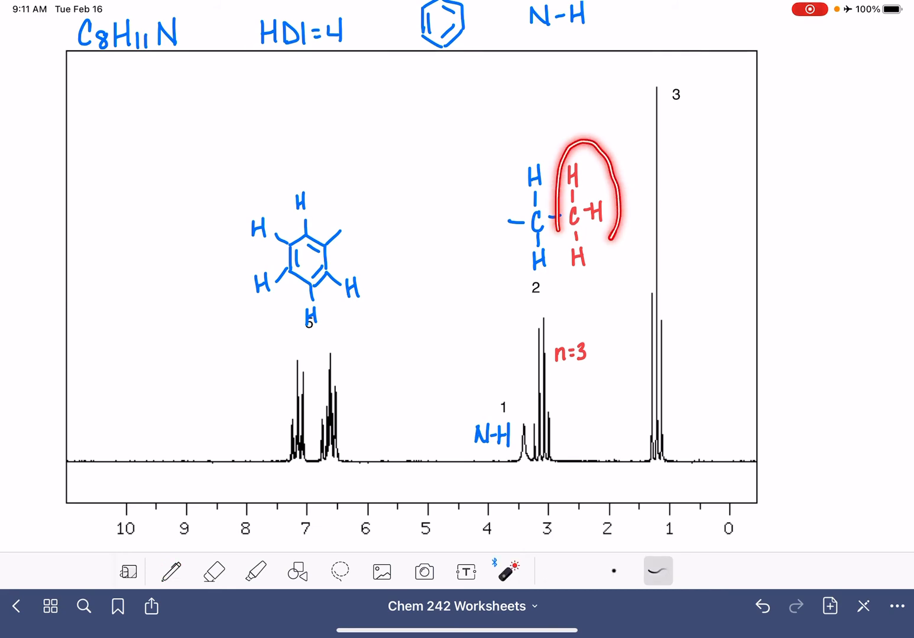
pyautogui.click(213, 571)
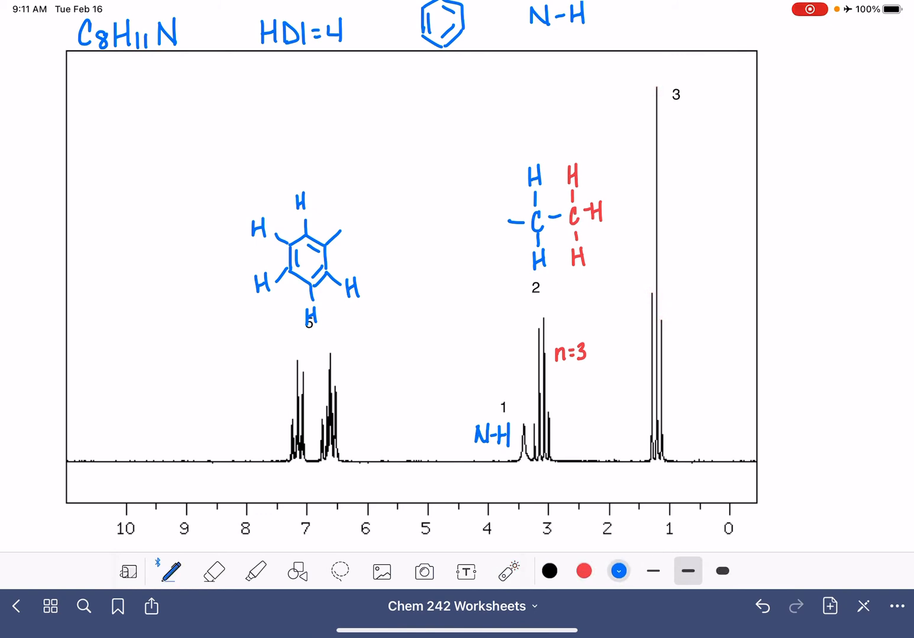
pyautogui.write('n=2')
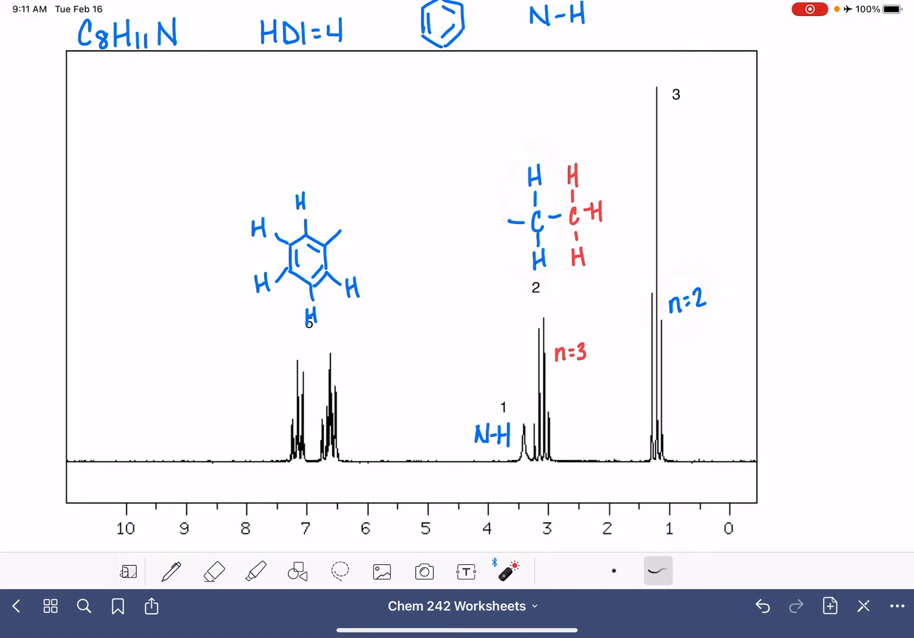
pyautogui.click(339, 571)
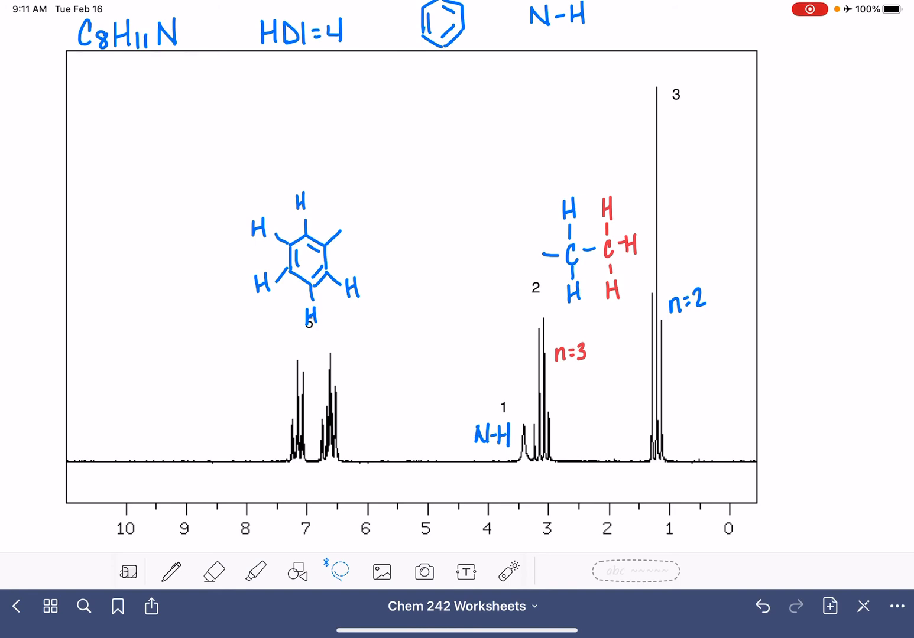
# Lasso the ethyl fragment, rotate it and attach it to the ring's N-H
pyautogui.click(170, 571)
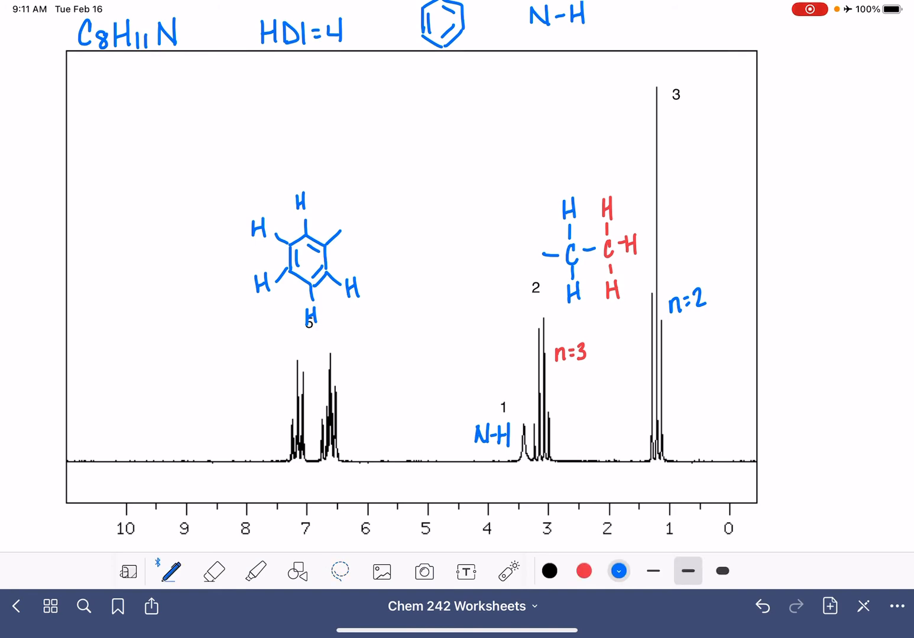
pyautogui.click(339, 570)
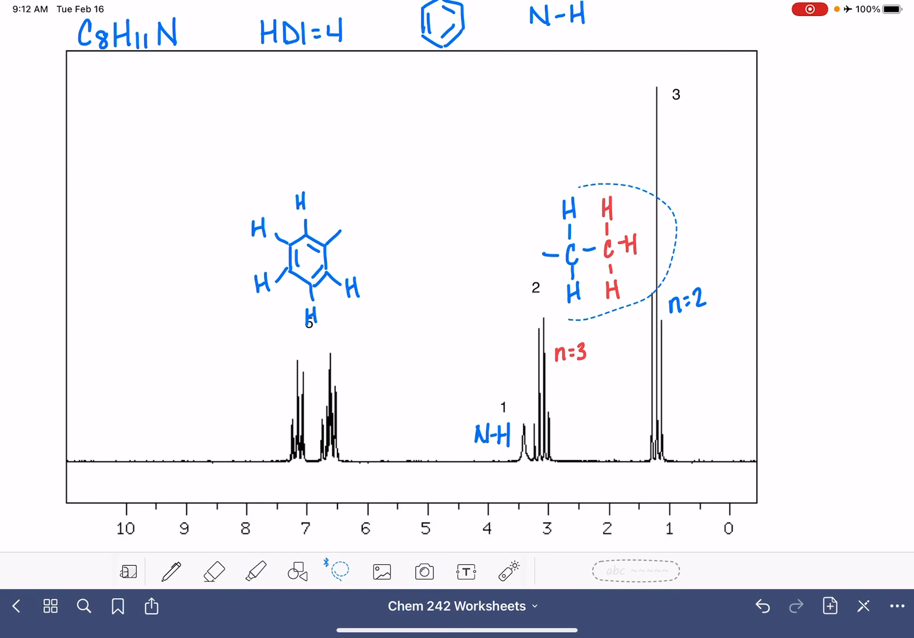
pyautogui.moveTo(591, 255); pyautogui.dragTo(408, 218)
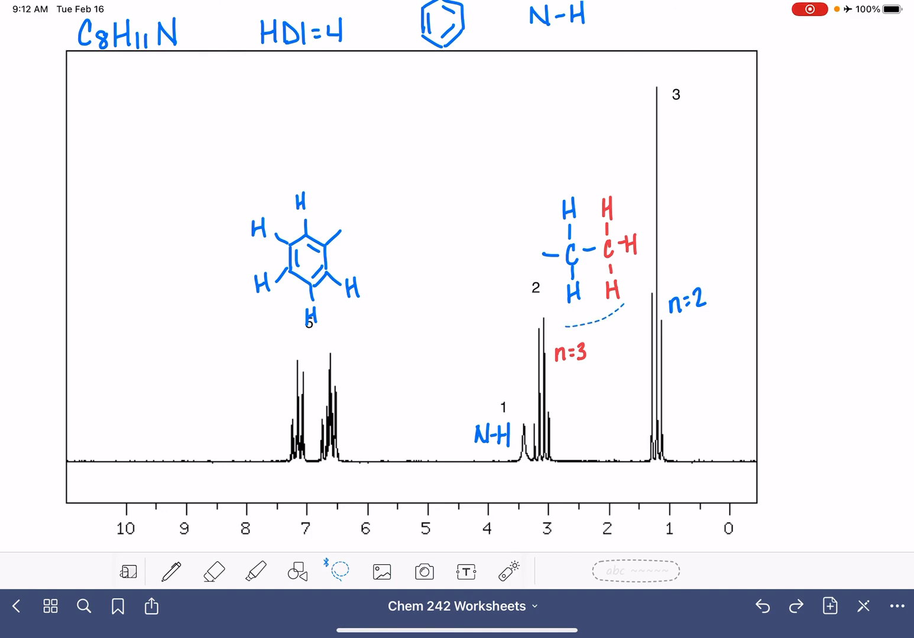
pyautogui.moveTo(582, 248); pyautogui.dragTo(425, 227)
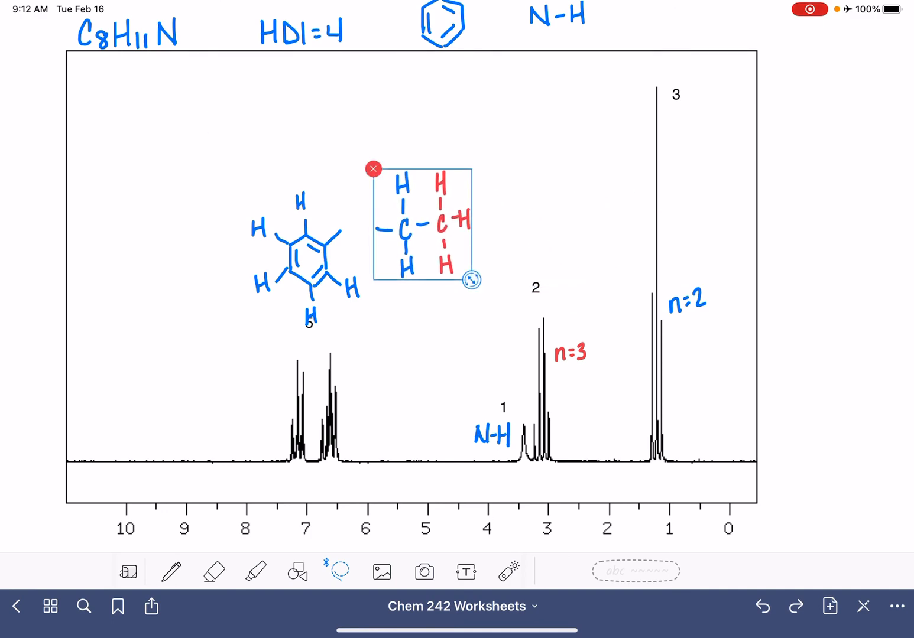
pyautogui.moveTo(471, 278); pyautogui.dragTo(433, 223)
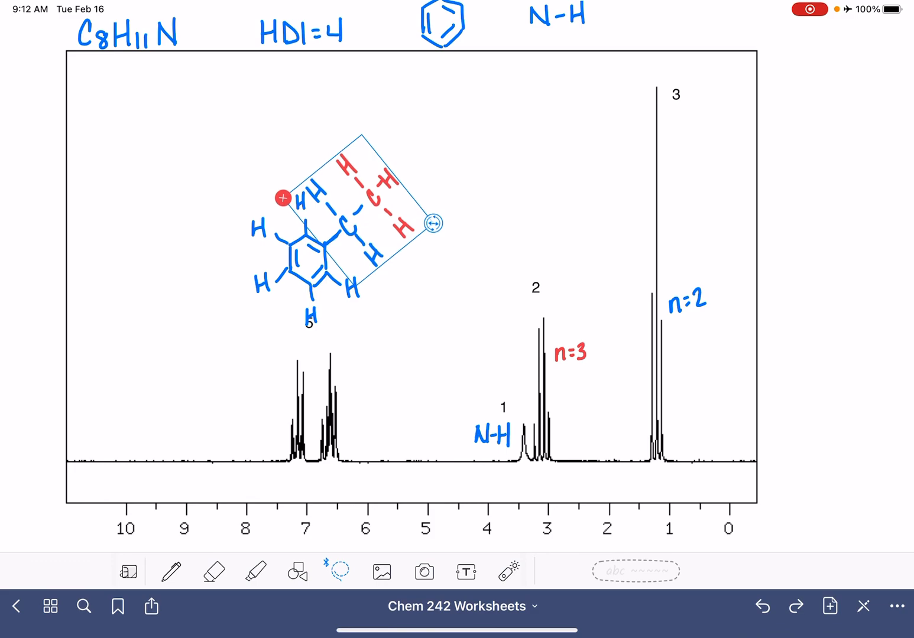
pyautogui.moveTo(367, 213); pyautogui.dragTo(514, 171)
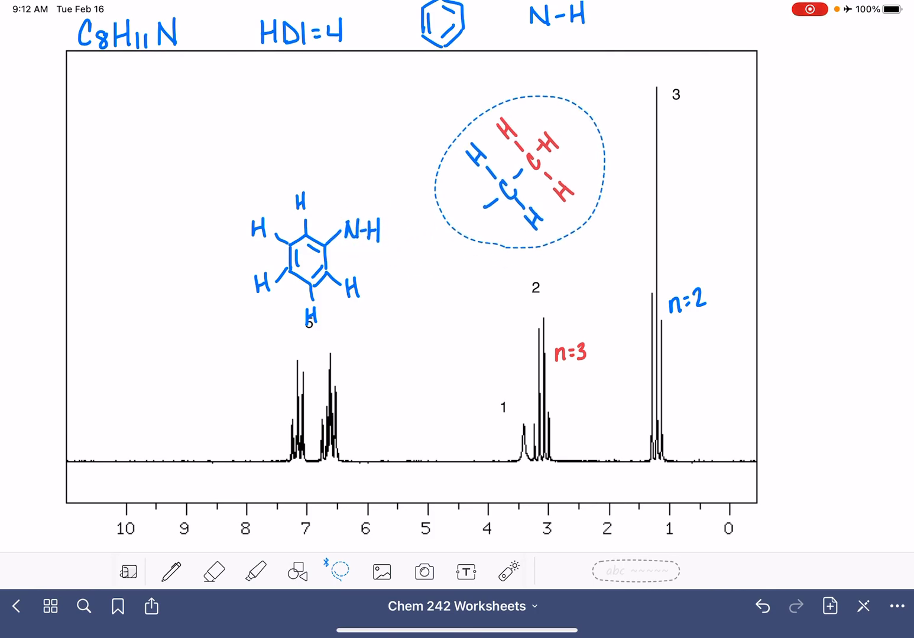
pyautogui.moveTo(526, 172); pyautogui.dragTo(402, 190)
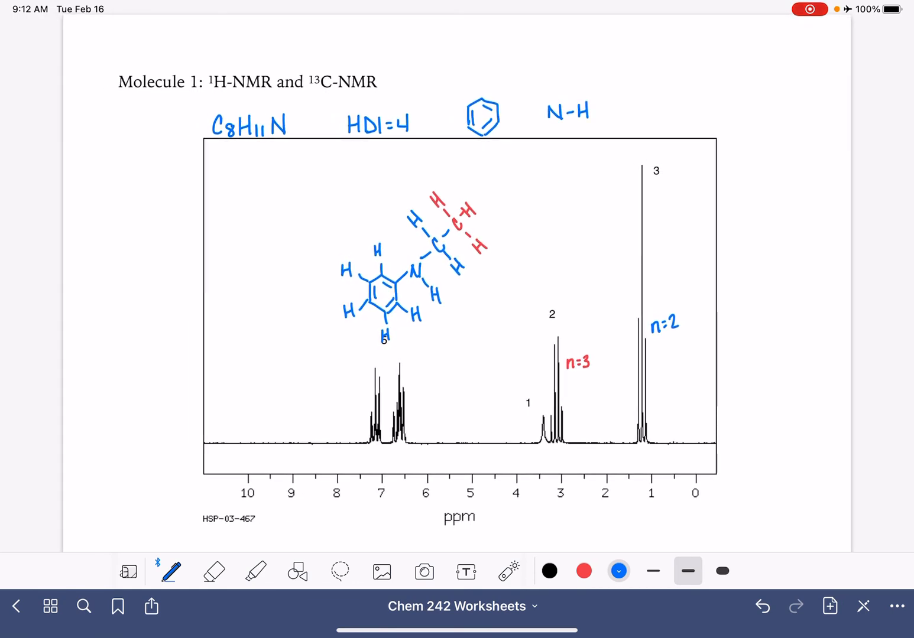
pyautogui.click(509, 571)
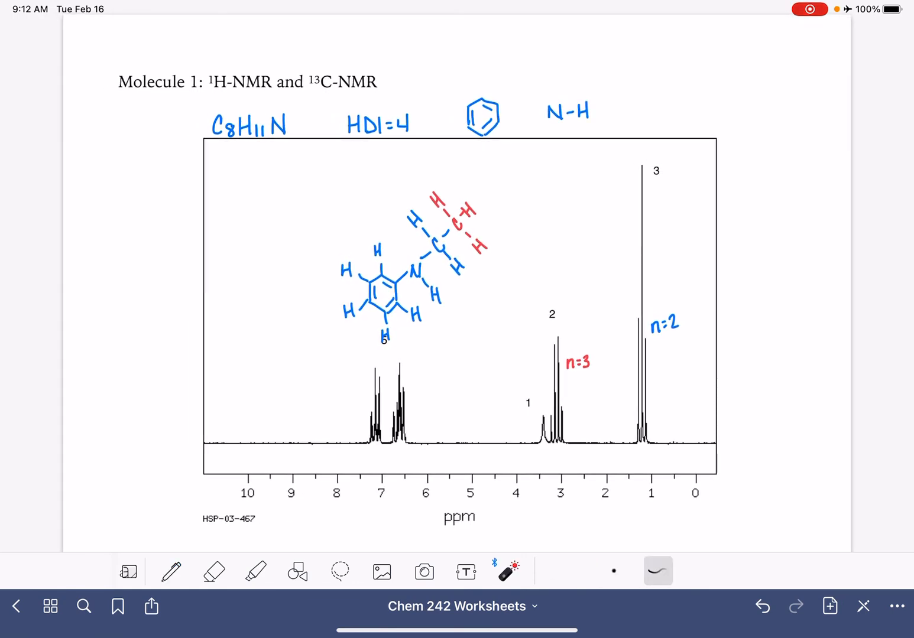